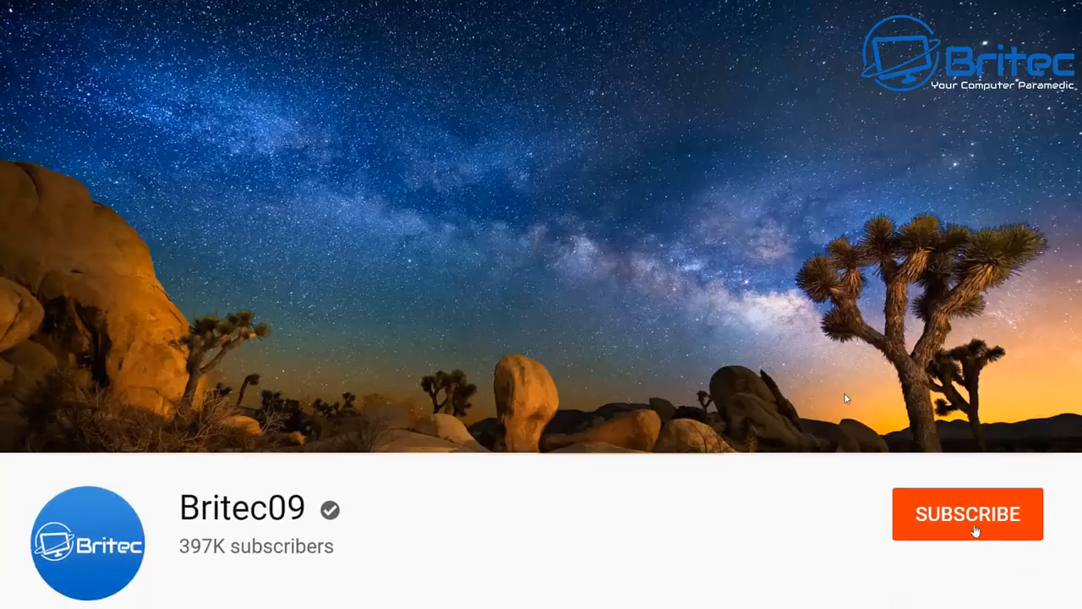
Step: Subscribe to the Britec09 YouTube channel from the banner
{"action": "left_click", "coordinate": [967, 514]}
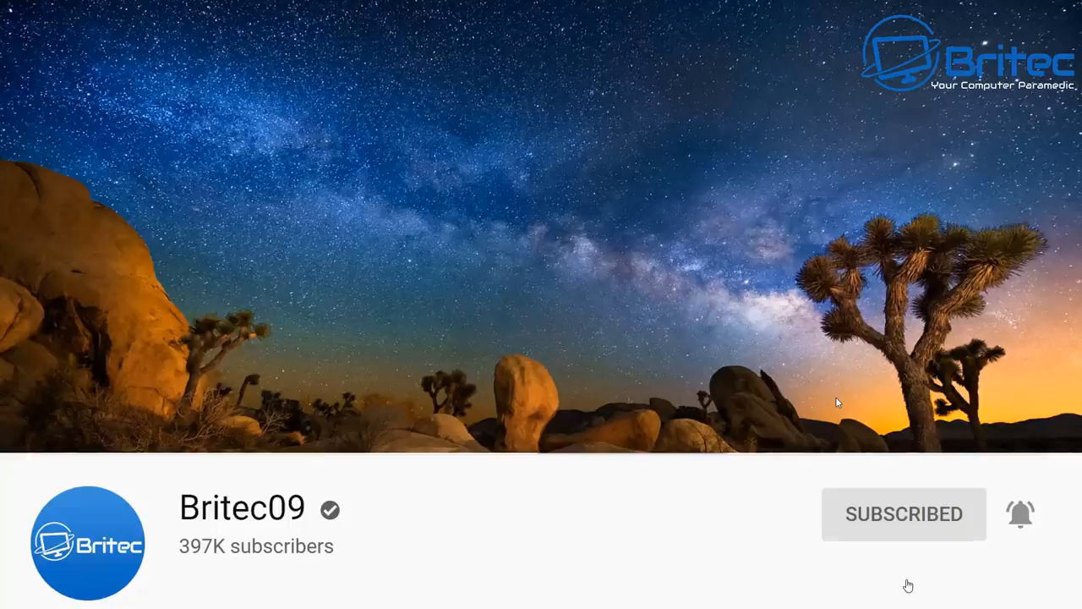
{"action": "mouse_move", "coordinate": [462, 403]}
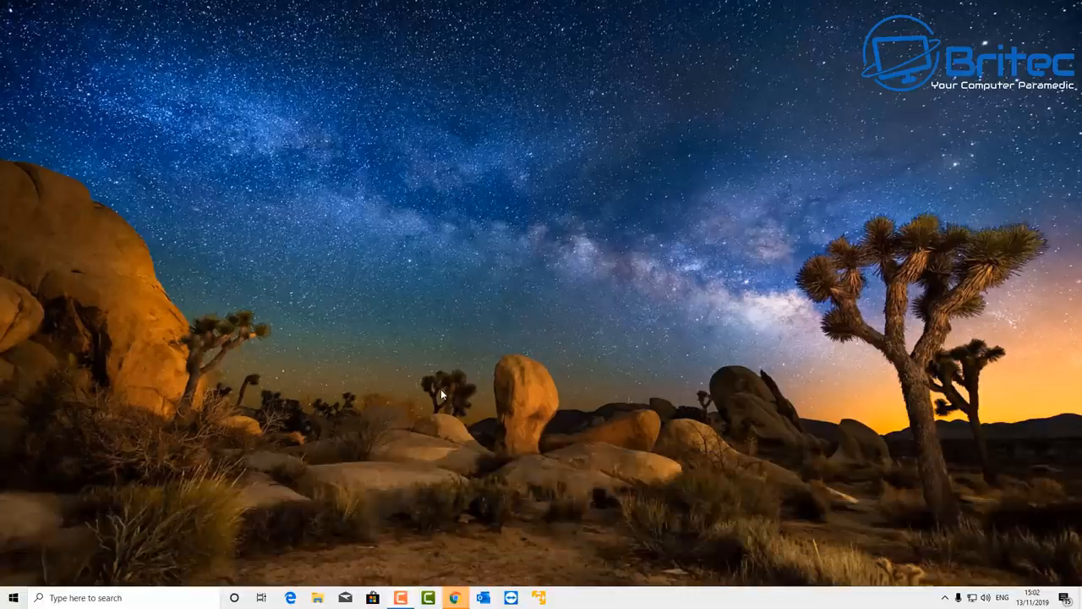
{"action": "mouse_move", "coordinate": [398, 389]}
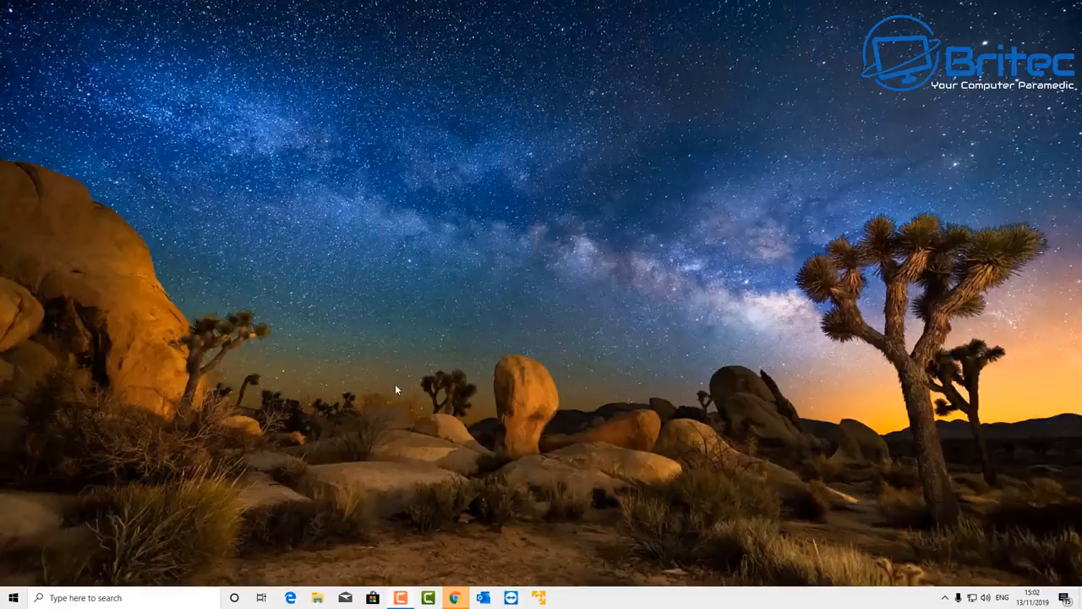
{"action": "mouse_move", "coordinate": [375, 404]}
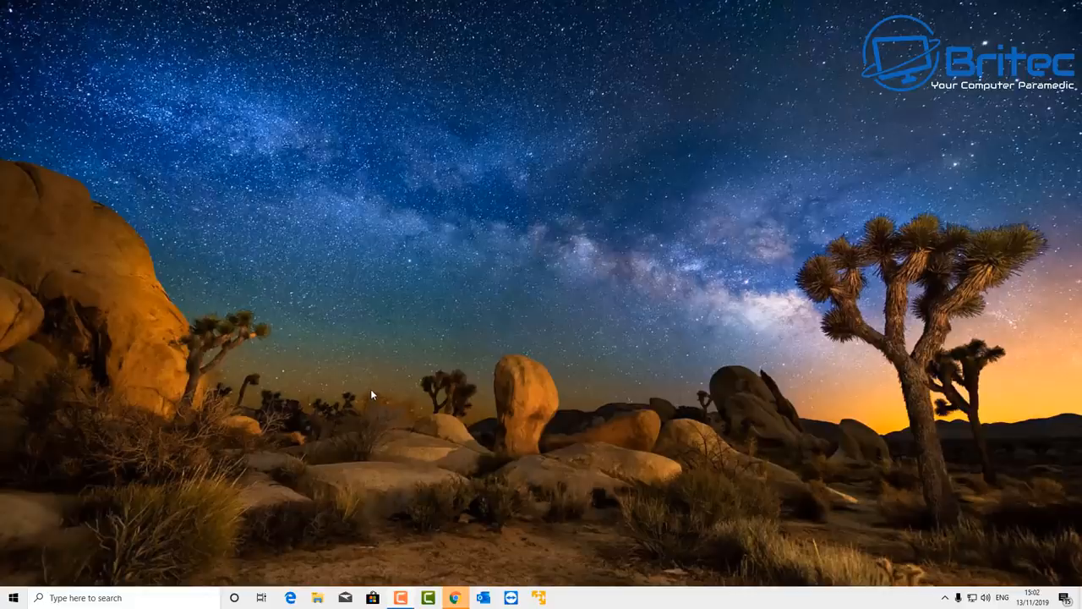
{"action": "mouse_move", "coordinate": [375, 382]}
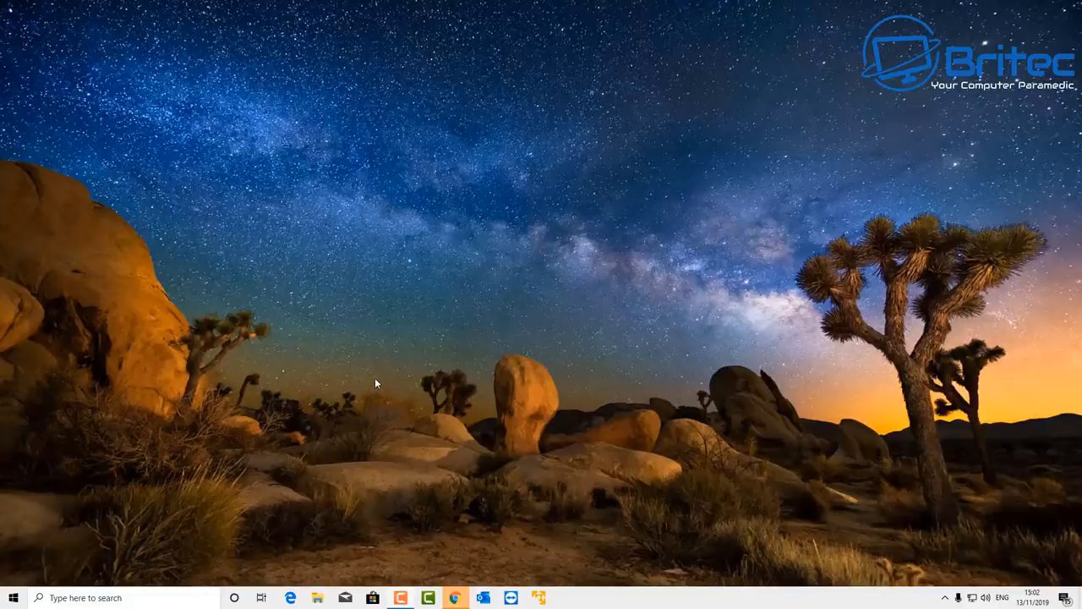
{"action": "mouse_move", "coordinate": [396, 385]}
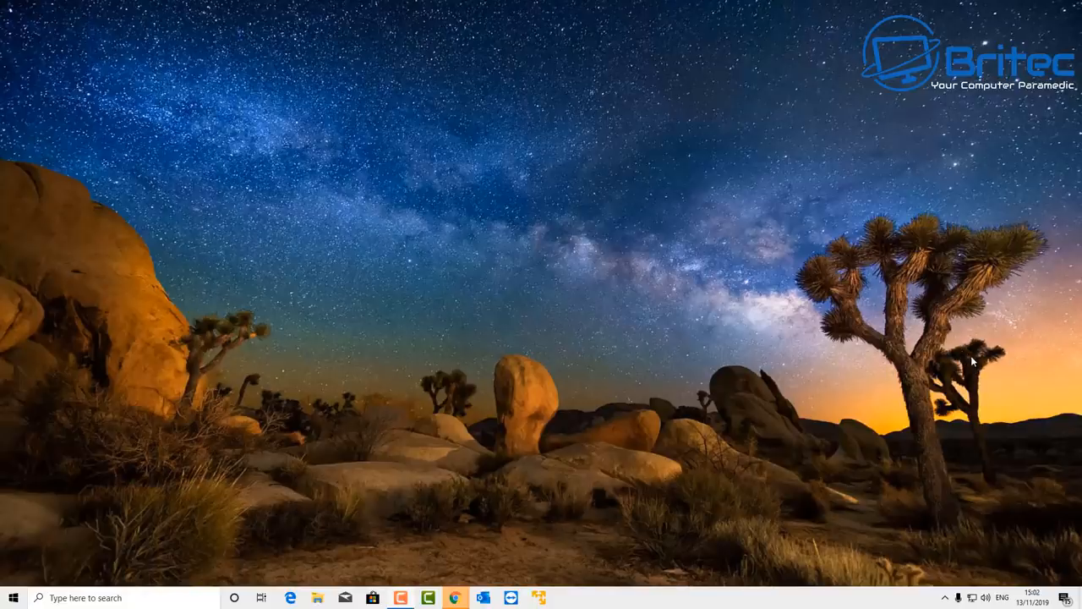
{"action": "mouse_move", "coordinate": [954, 480]}
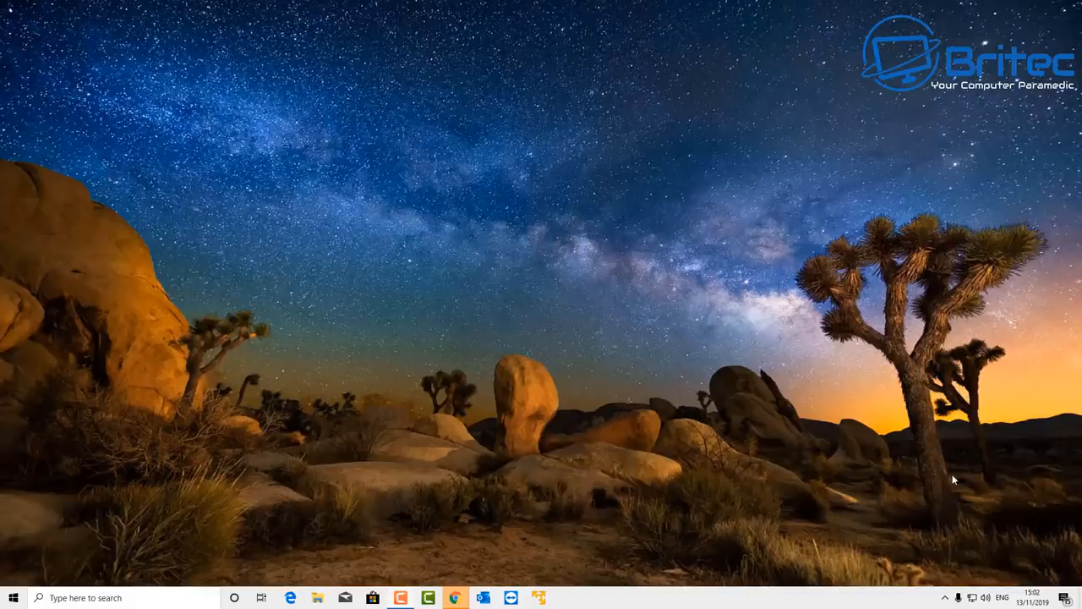
{"action": "mouse_move", "coordinate": [879, 389]}
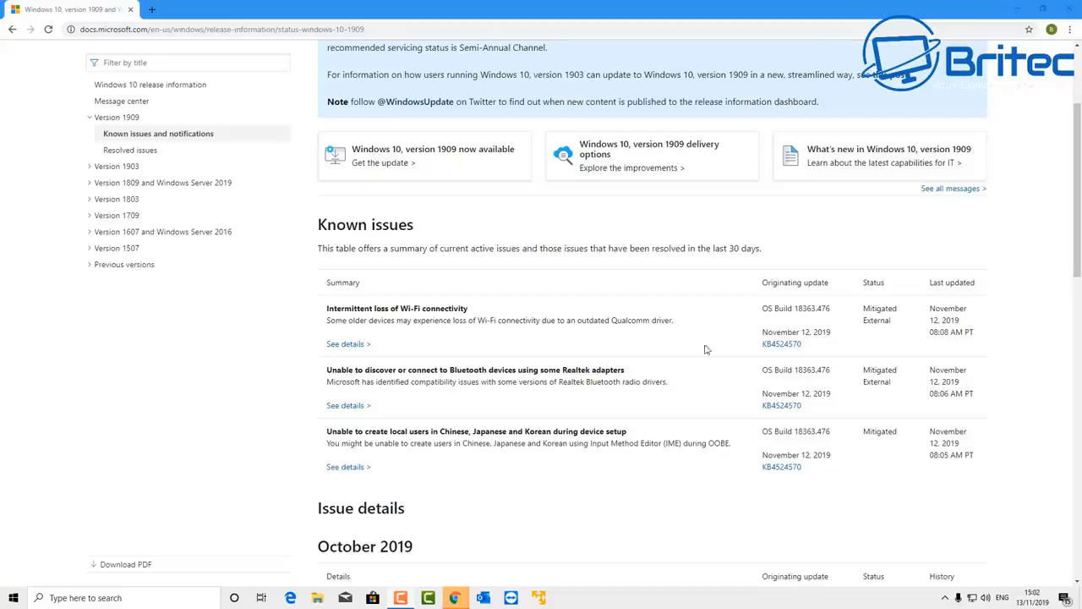
{"action": "scroll", "scroll_direction": "up", "scroll_amount": 3}
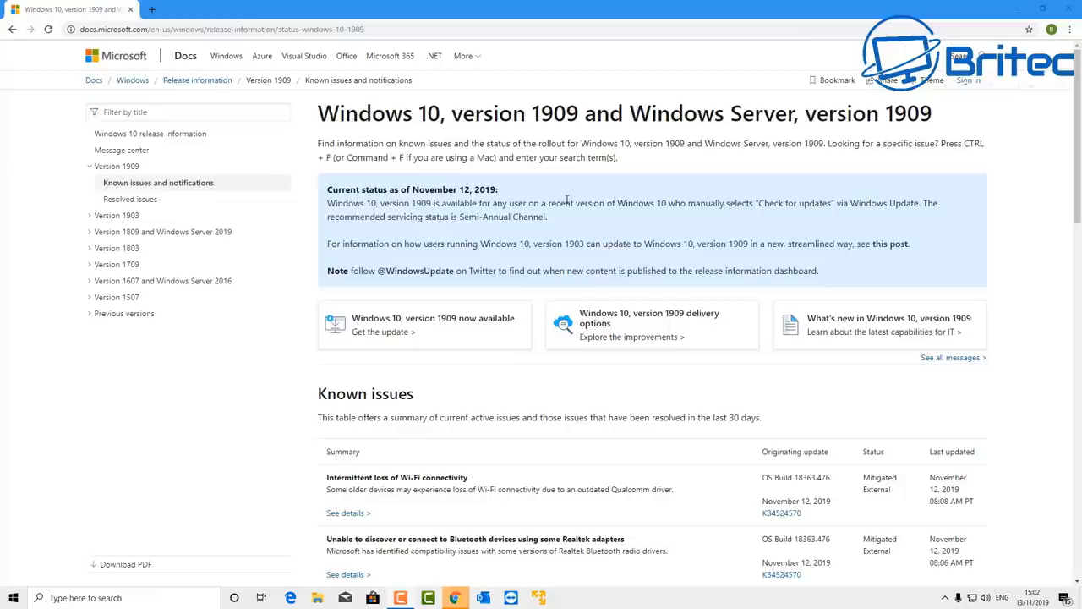
{"action": "mouse_move", "coordinate": [379, 140]}
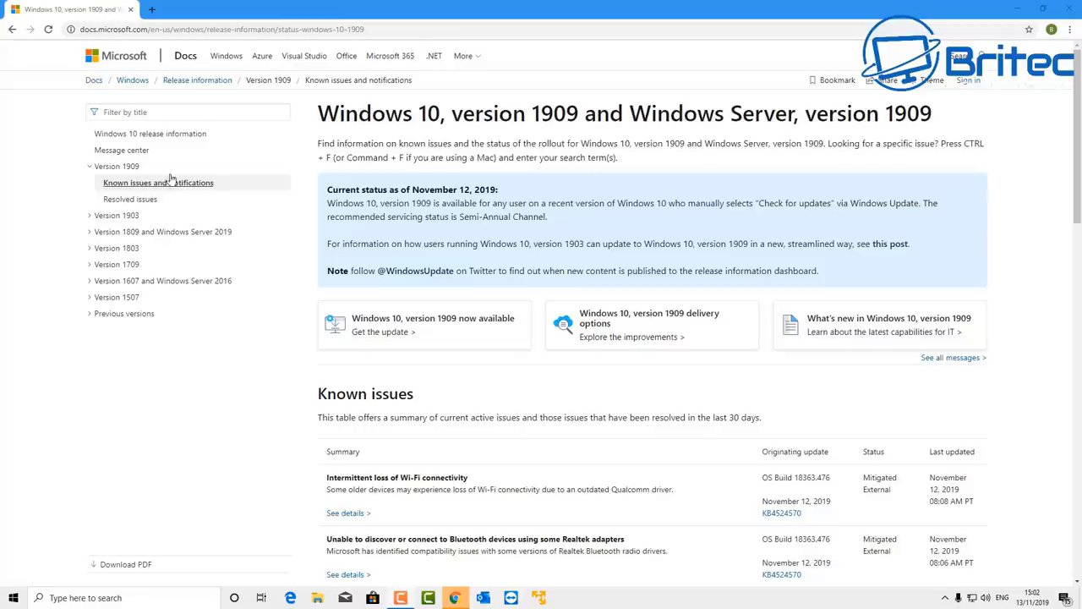
{"action": "mouse_move", "coordinate": [105, 307]}
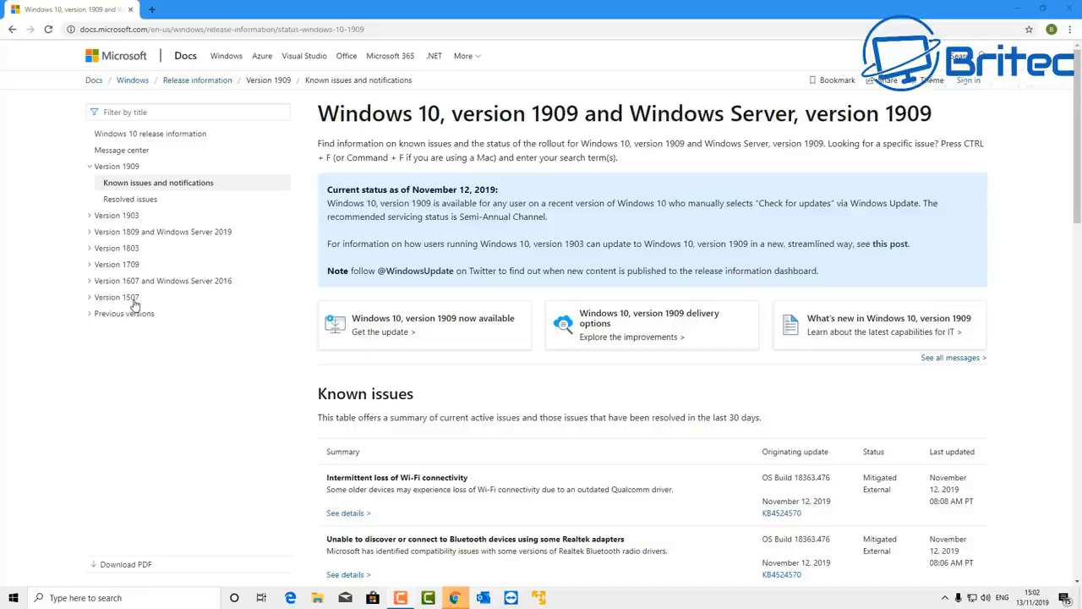
{"action": "mouse_move", "coordinate": [132, 304]}
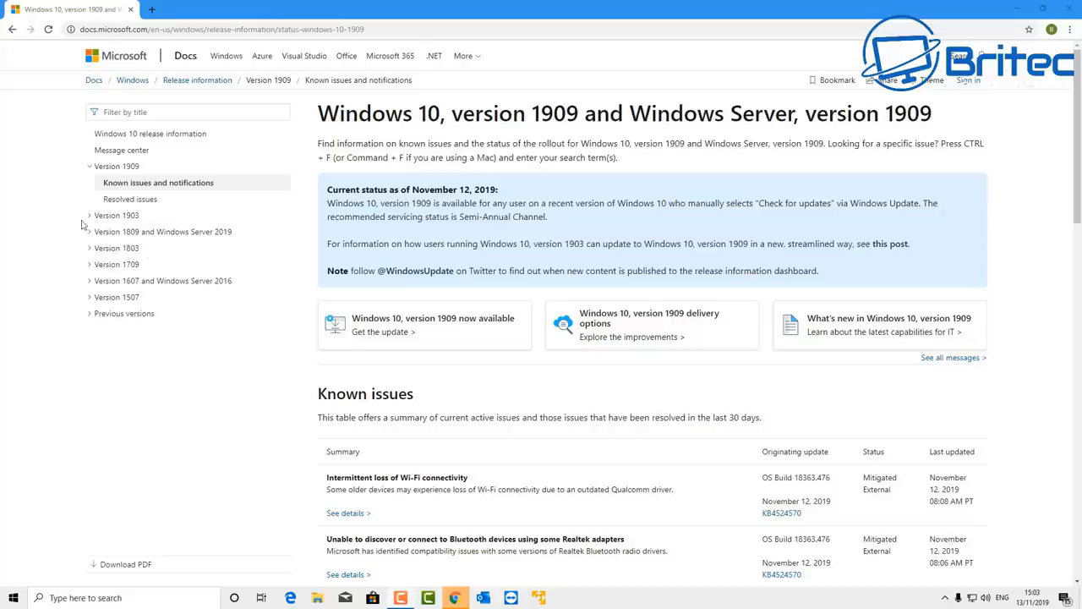
{"action": "mouse_move", "coordinate": [64, 155]}
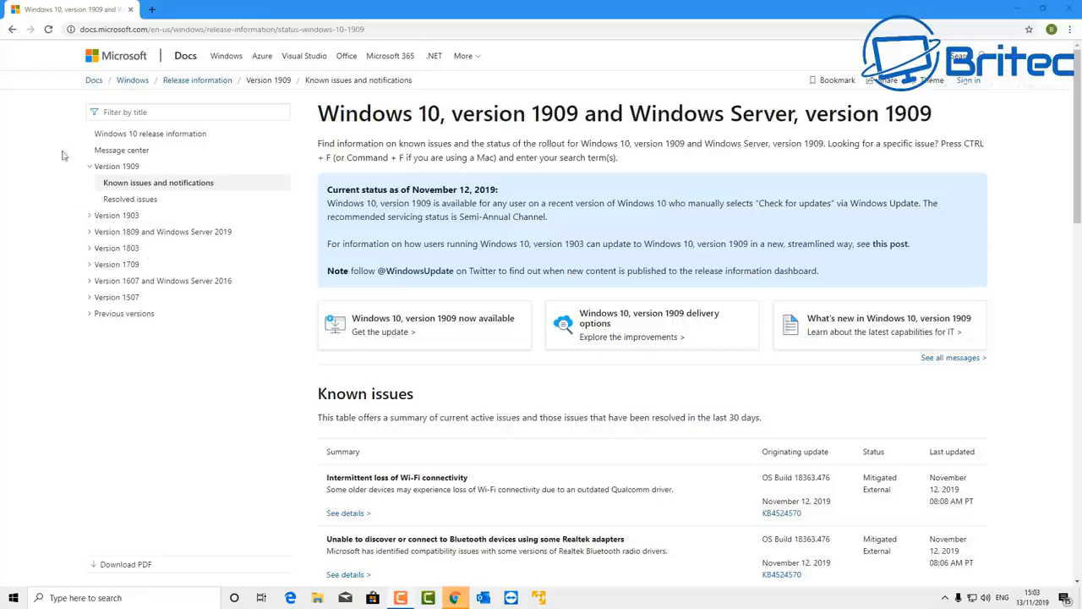
{"action": "mouse_move", "coordinate": [139, 177]}
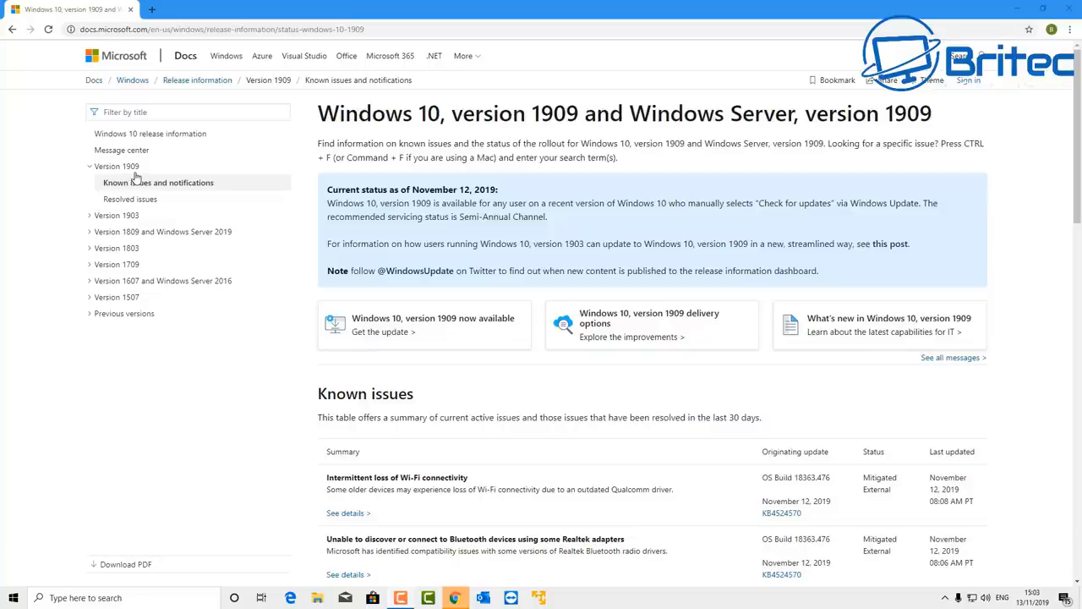
{"action": "mouse_move", "coordinate": [186, 191]}
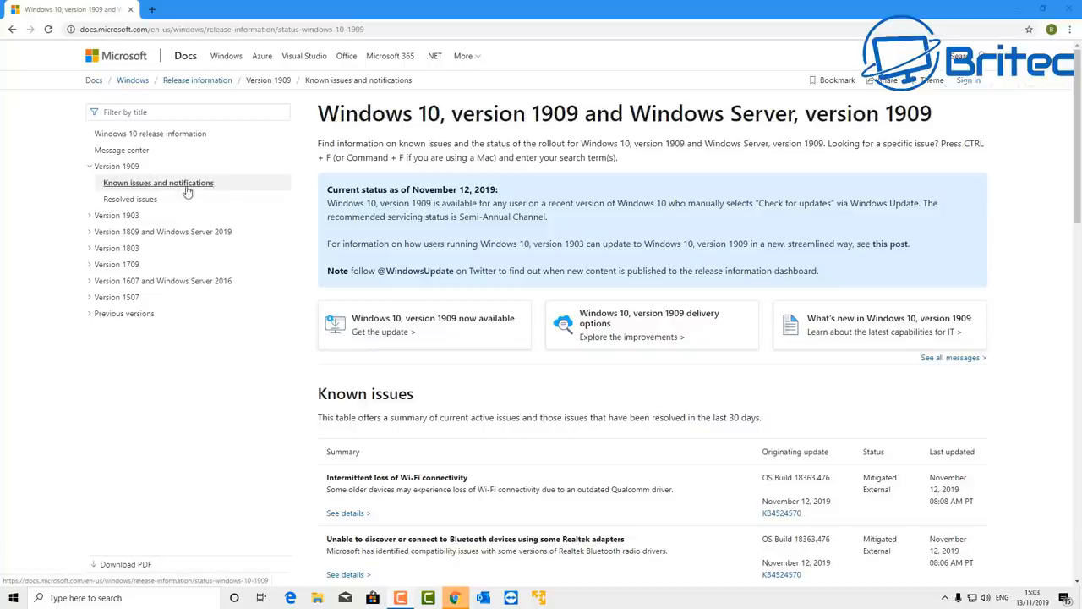
{"action": "left_click", "coordinate": [159, 183]}
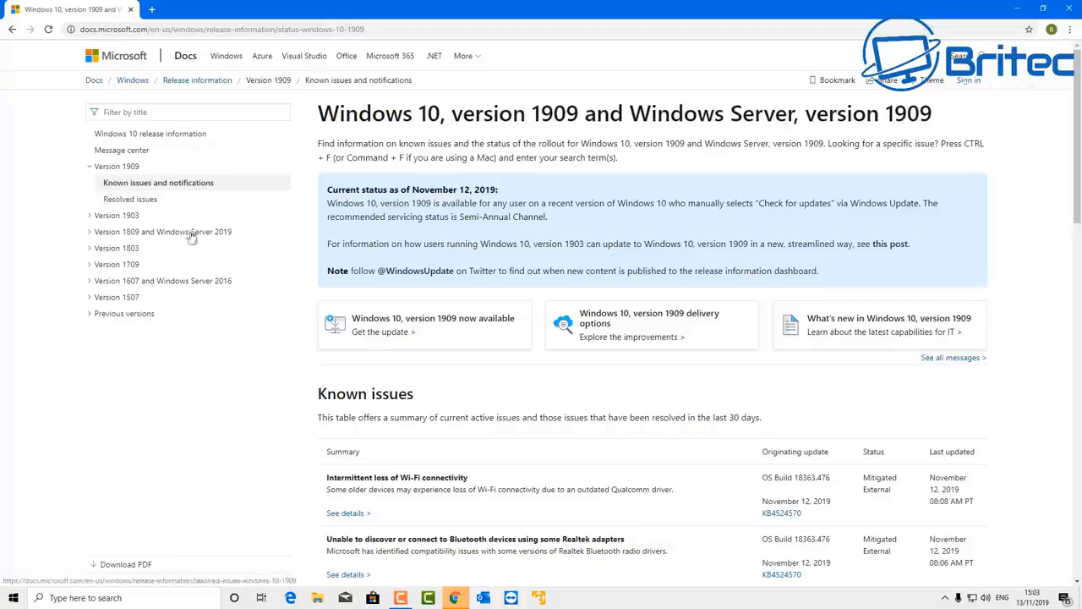
{"action": "mouse_move", "coordinate": [497, 382]}
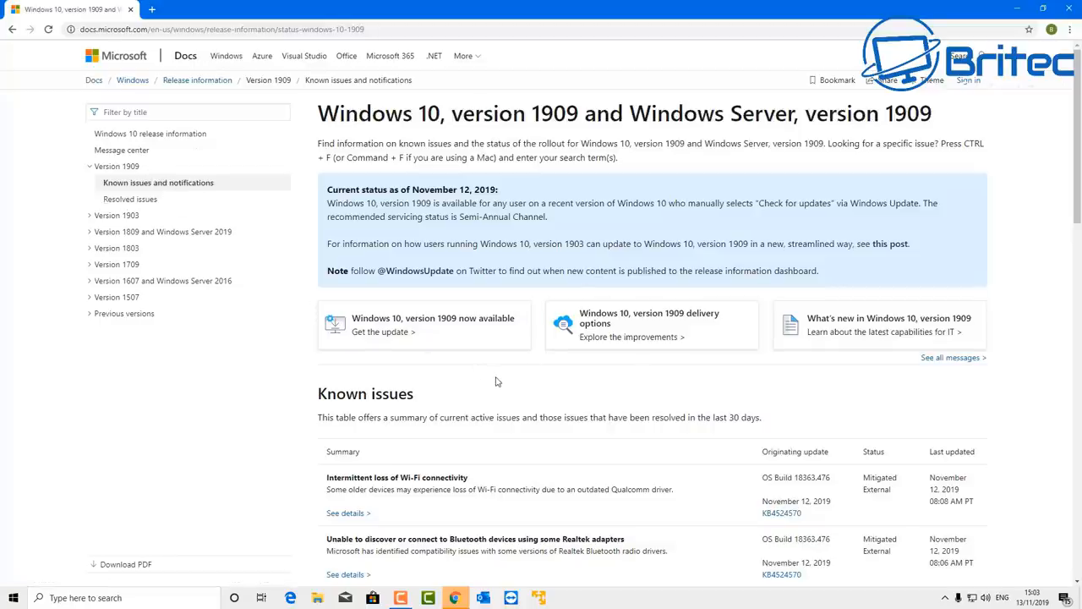
{"action": "mouse_move", "coordinate": [429, 440]}
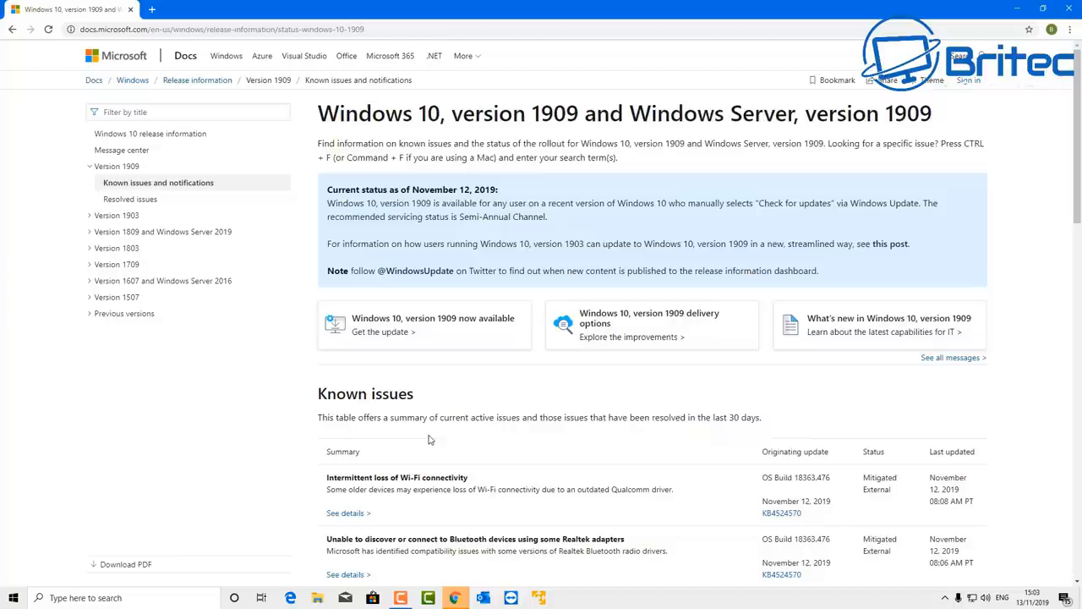
{"action": "mouse_move", "coordinate": [477, 416]}
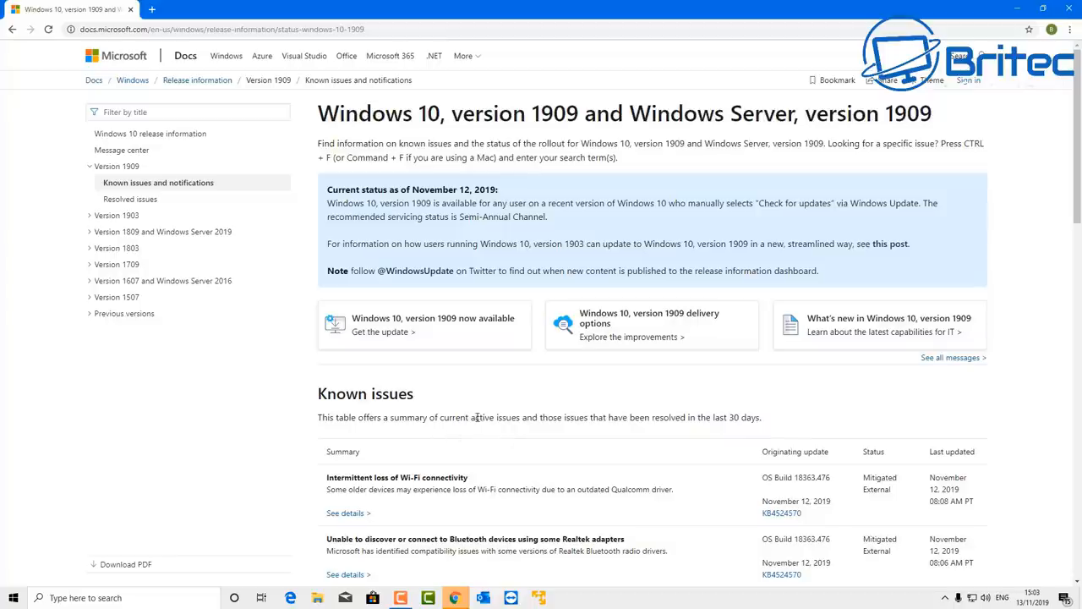
{"action": "mouse_move", "coordinate": [355, 374]}
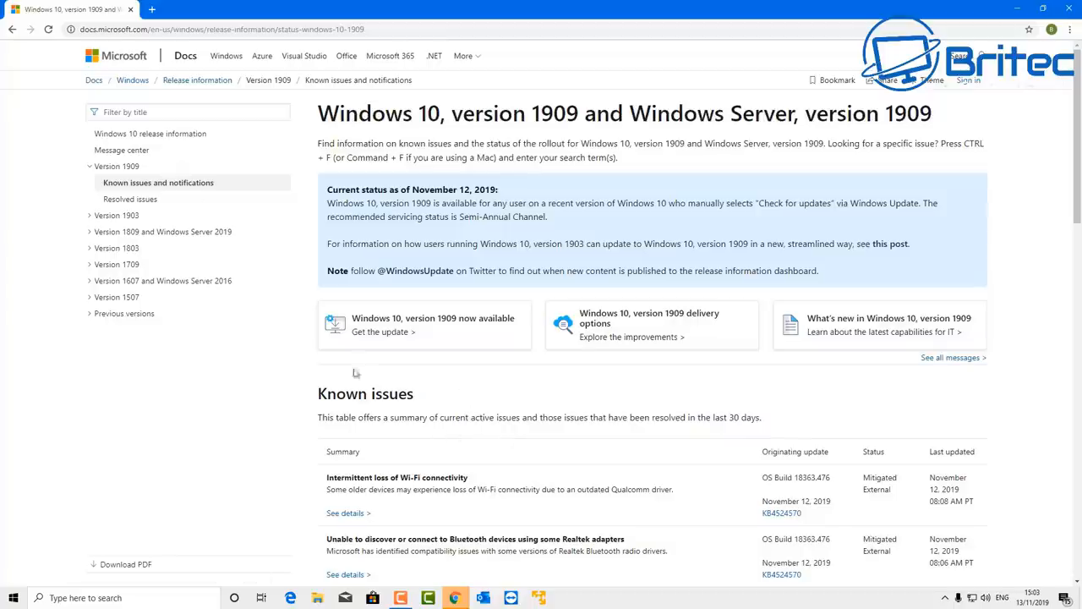
{"action": "mouse_move", "coordinate": [499, 469]}
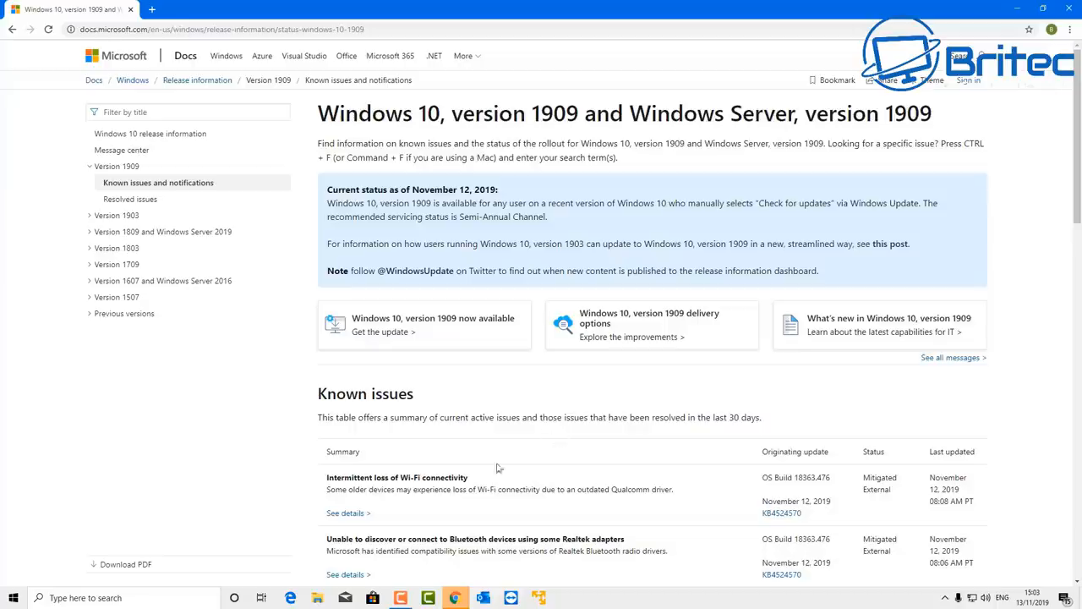
{"action": "scroll", "scroll_direction": "down", "scroll_amount": 3}
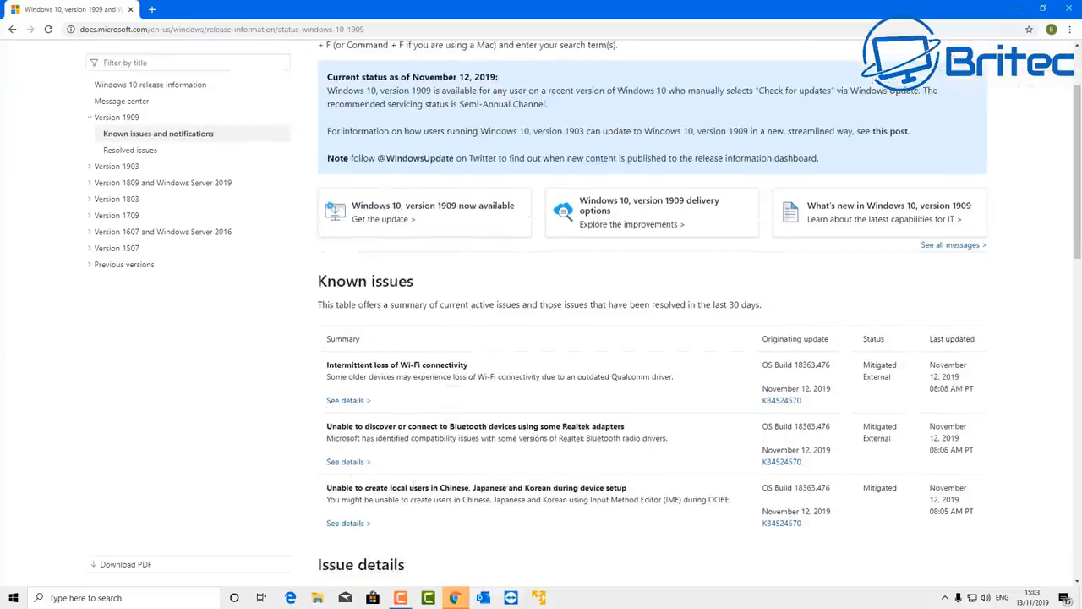
{"action": "mouse_move", "coordinate": [404, 391]}
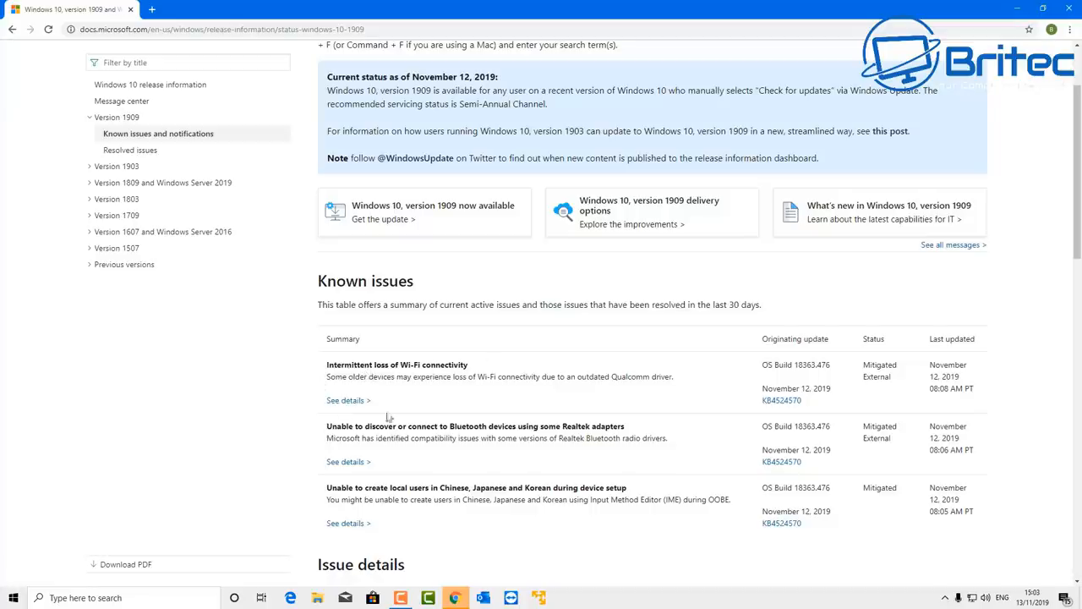
{"action": "mouse_move", "coordinate": [426, 432]}
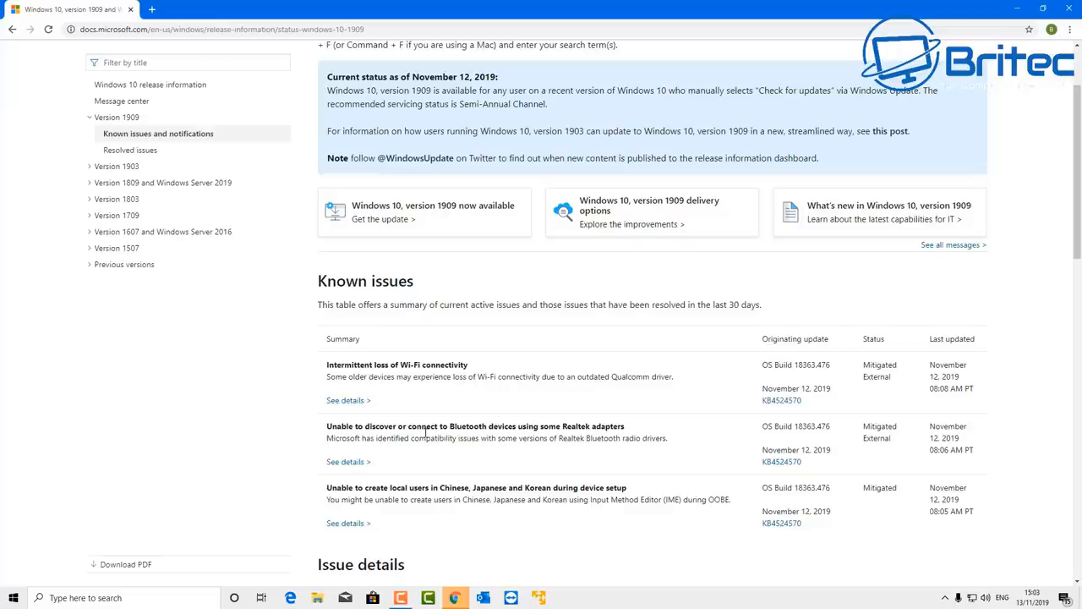
{"action": "mouse_move", "coordinate": [555, 436]}
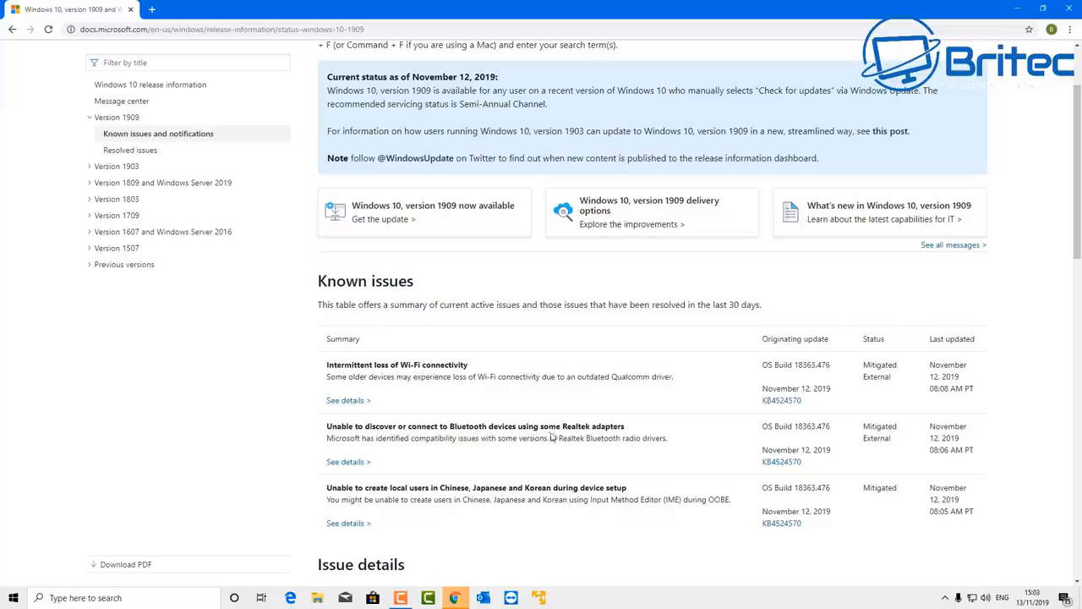
{"action": "mouse_move", "coordinate": [571, 466]}
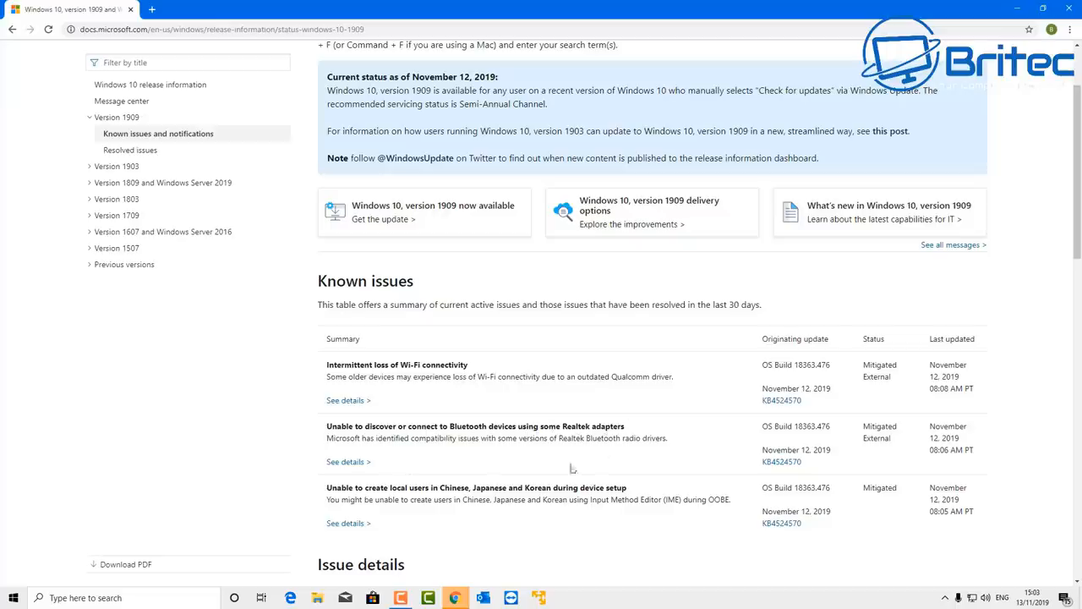
{"action": "mouse_move", "coordinate": [521, 483]}
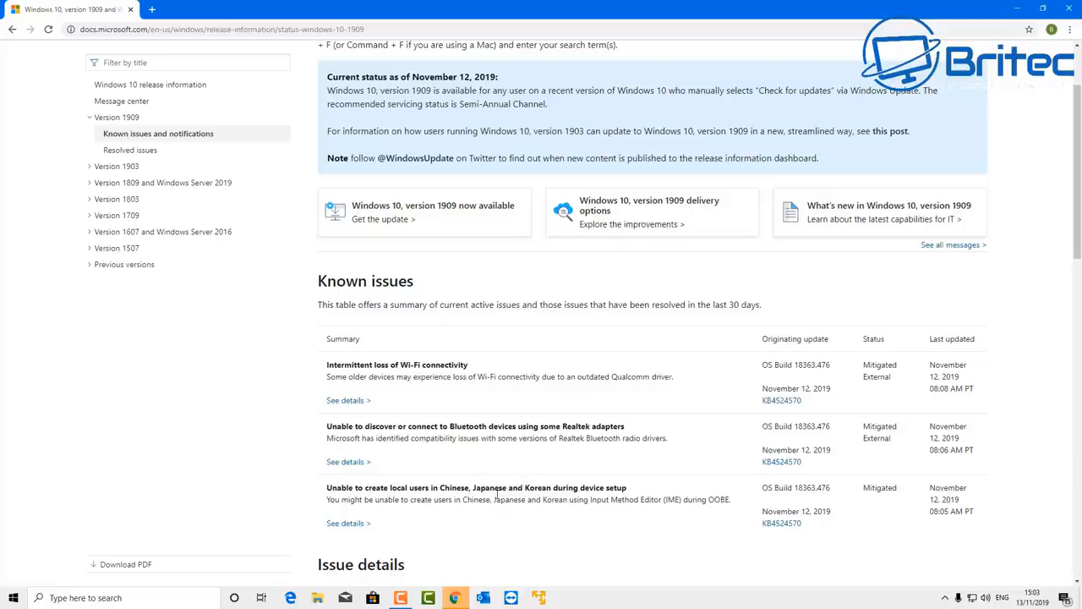
{"action": "mouse_move", "coordinate": [617, 497]}
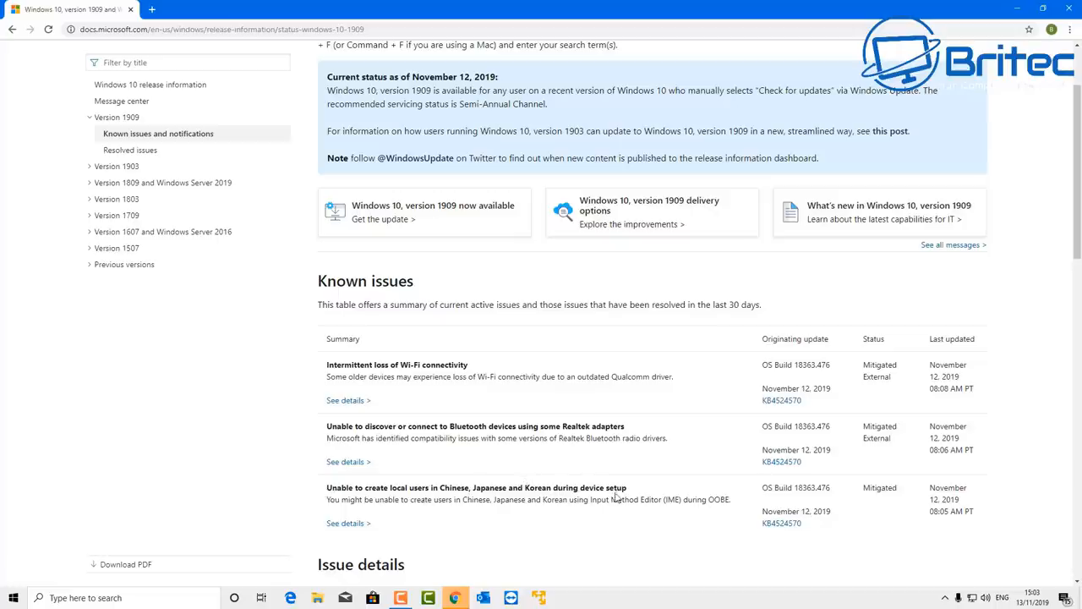
{"action": "mouse_move", "coordinate": [914, 433]}
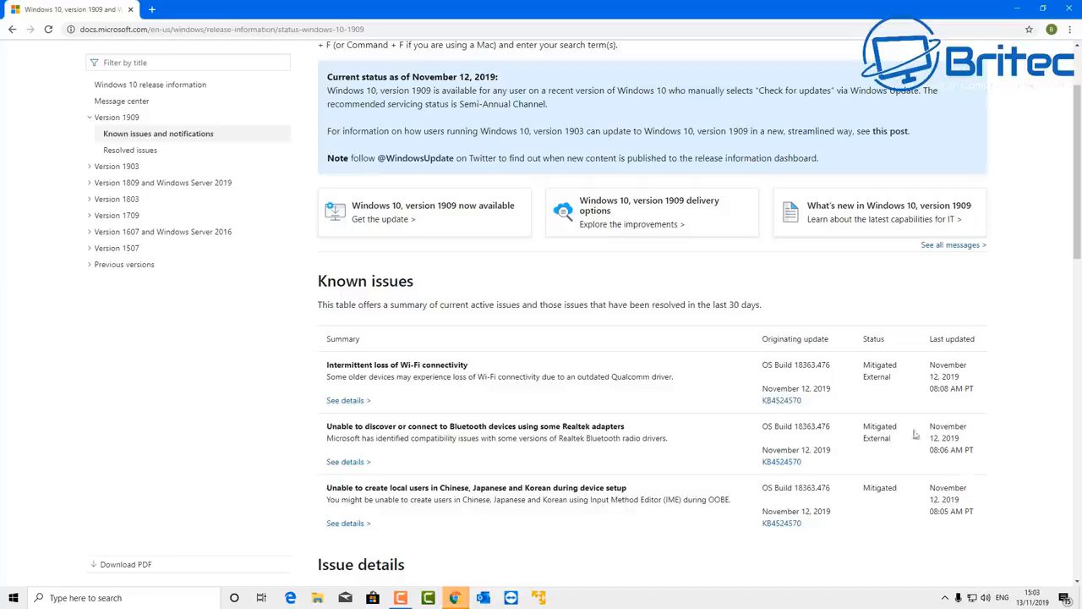
{"action": "mouse_move", "coordinate": [904, 372]}
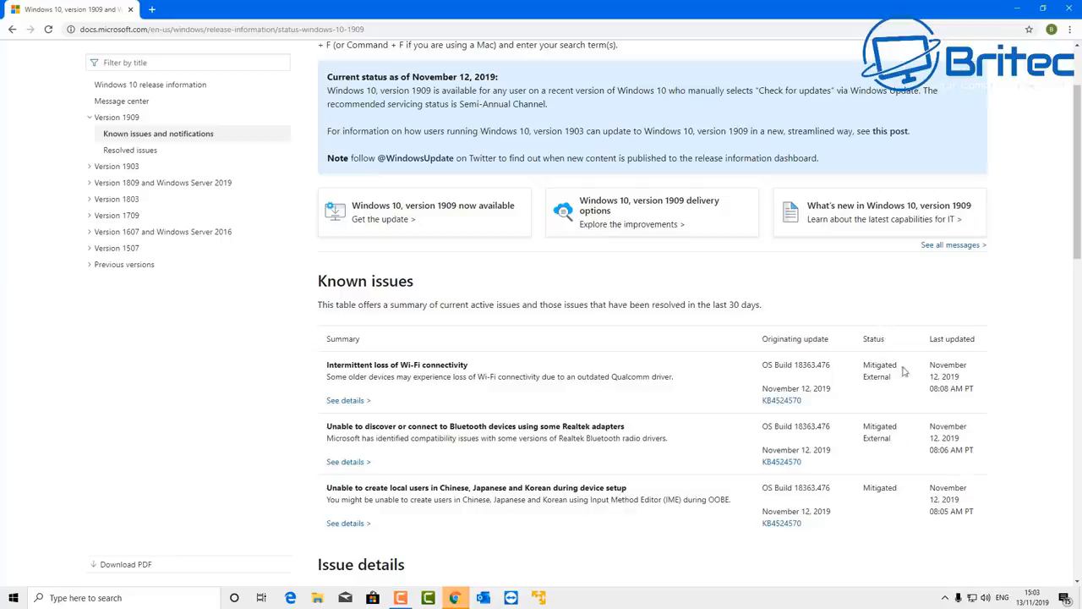
{"action": "mouse_move", "coordinate": [947, 338]}
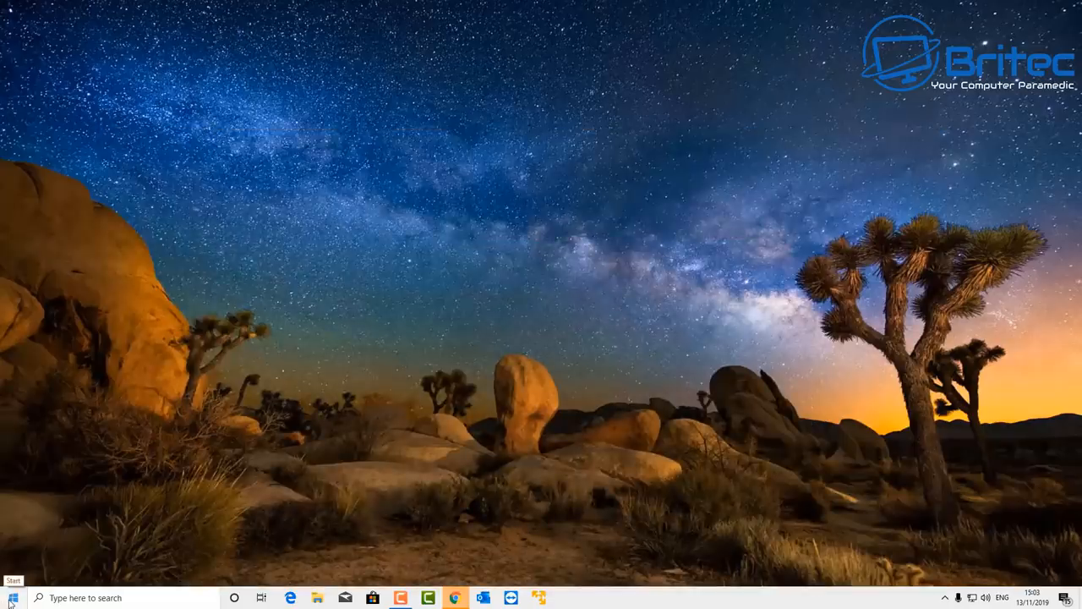
Step: Reach Update & Security from Start, showing the optional version 1909 feature update
{"action": "left_click", "coordinate": [12, 597]}
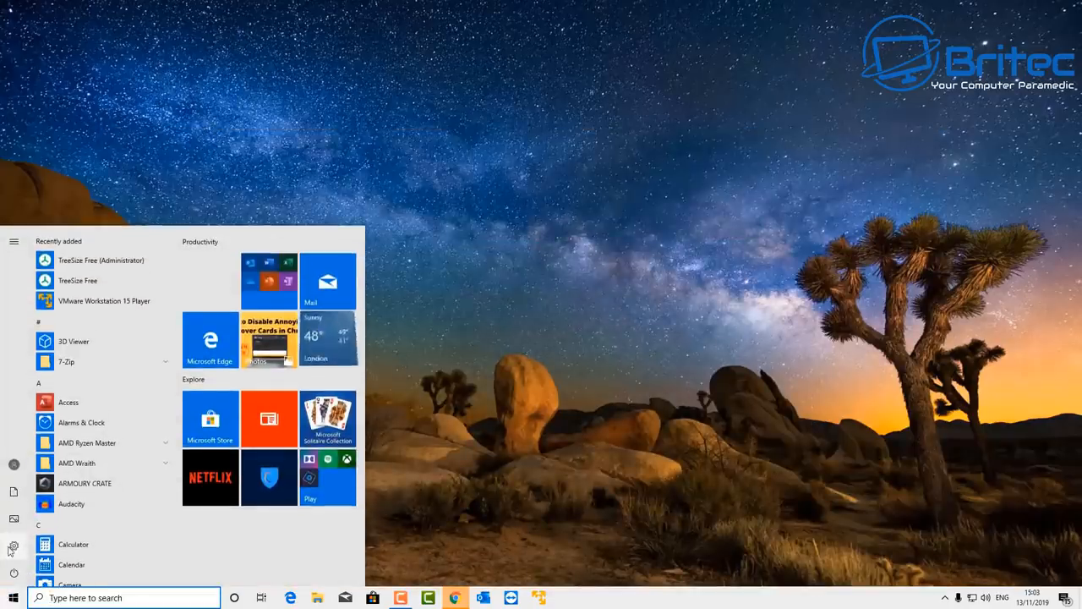
{"action": "left_click", "coordinate": [13, 548]}
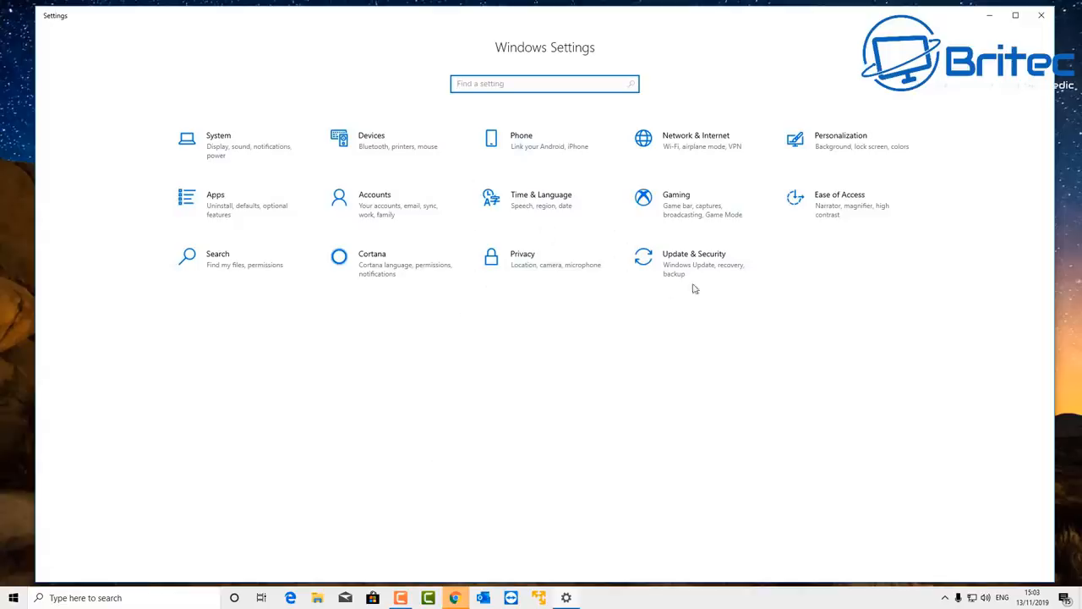
{"action": "left_click", "coordinate": [693, 263]}
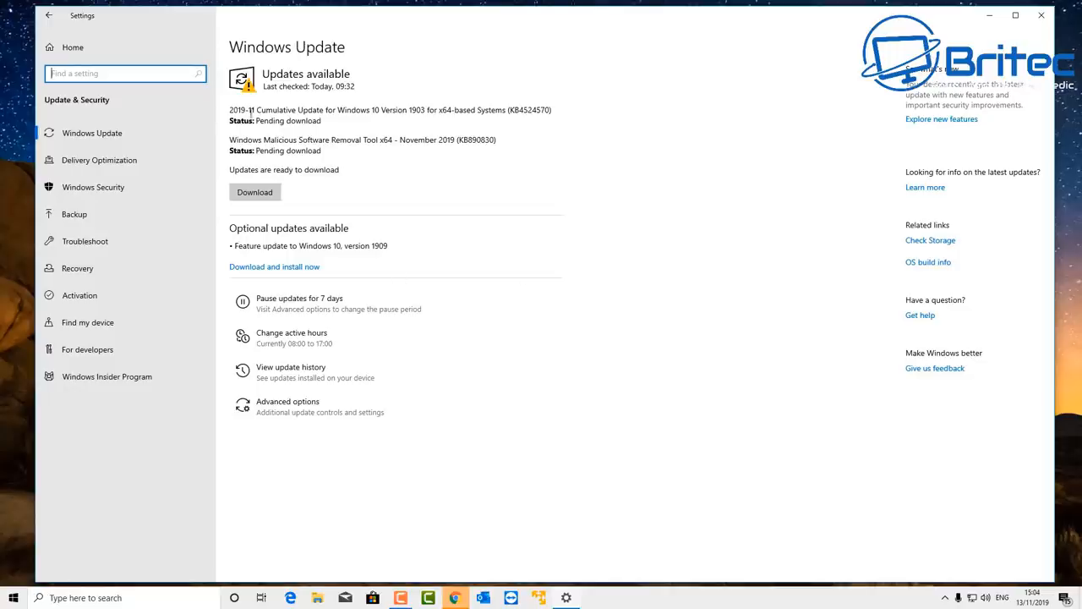
{"action": "mouse_move", "coordinate": [262, 167]}
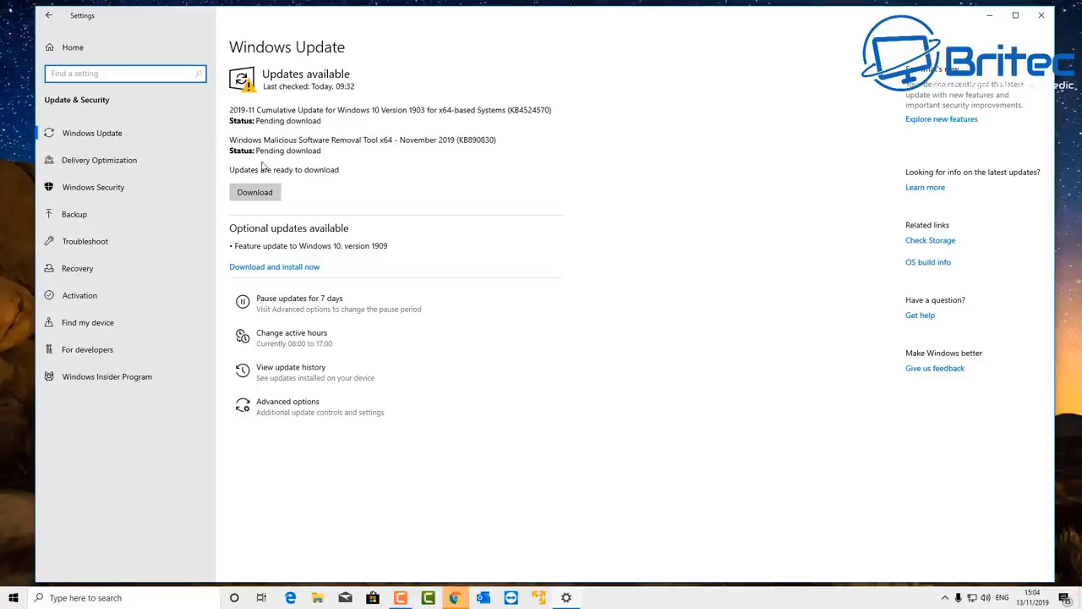
{"action": "mouse_move", "coordinate": [308, 235]}
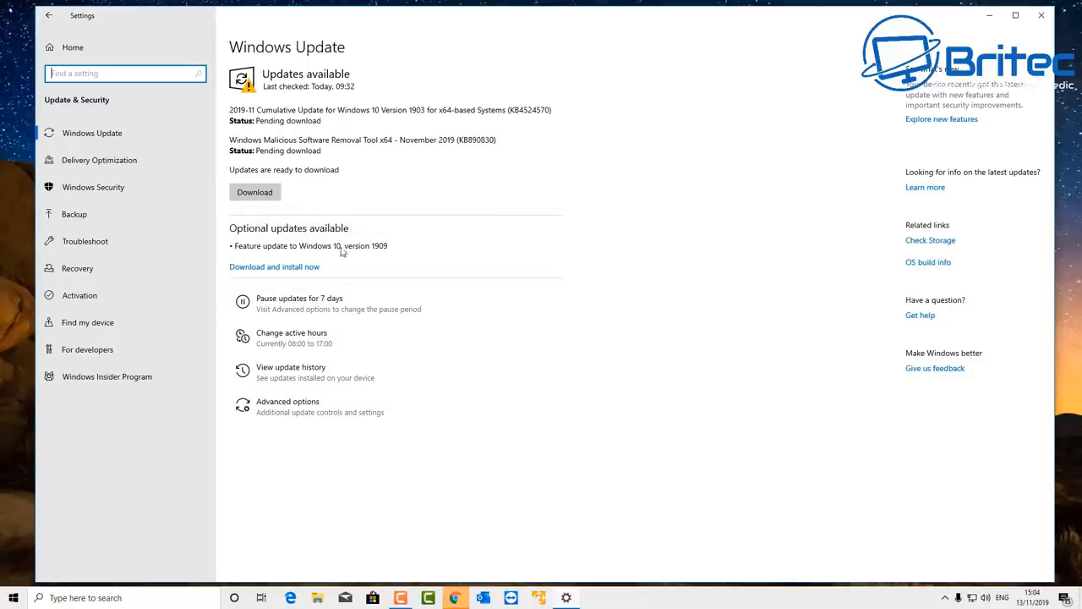
{"action": "mouse_move", "coordinate": [356, 235]}
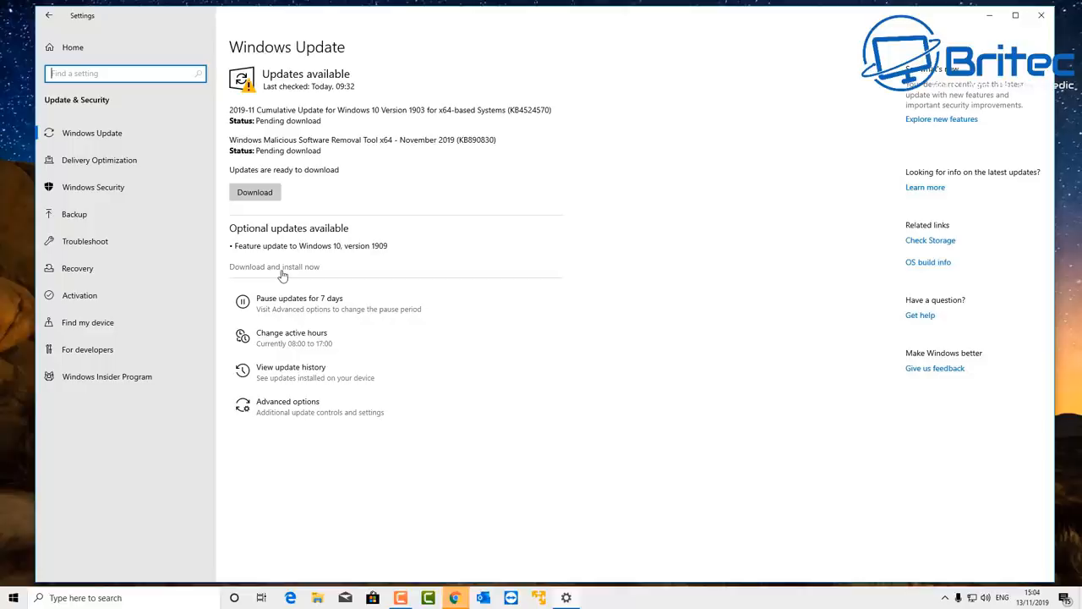
{"action": "mouse_move", "coordinate": [253, 278]}
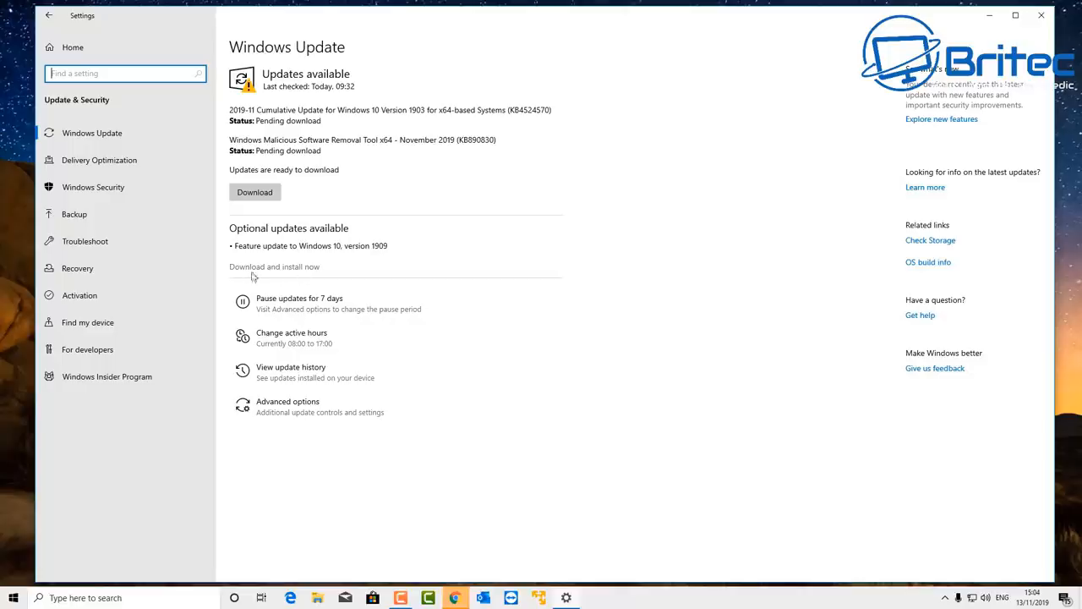
{"action": "mouse_move", "coordinate": [257, 267]}
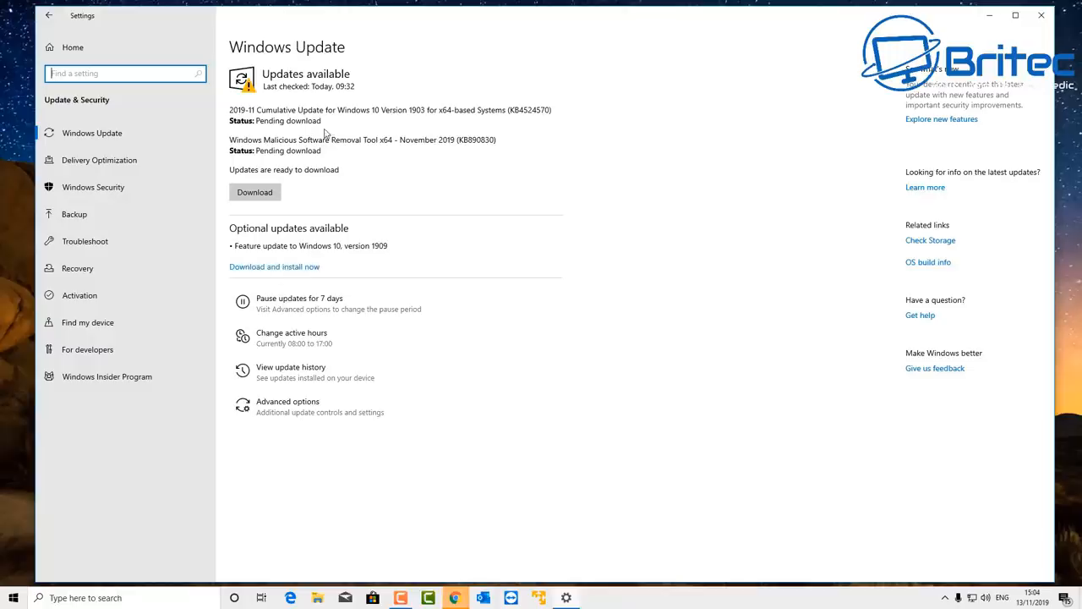
{"action": "left_click", "coordinate": [1041, 16]}
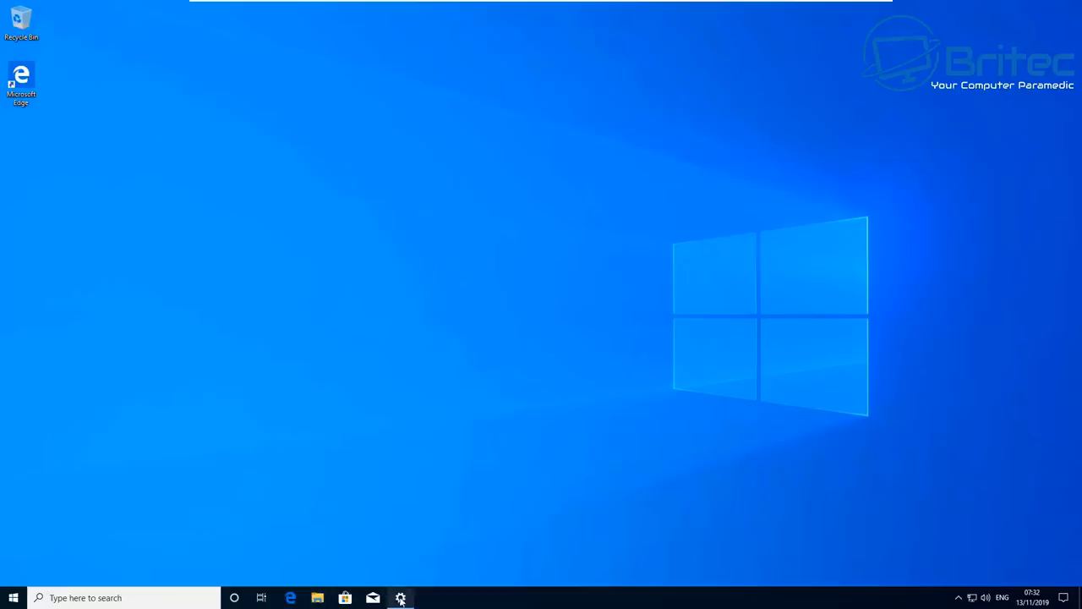
Step: Download and install the optional Feature update to Windows 10, version 1909
{"action": "left_click", "coordinate": [401, 599]}
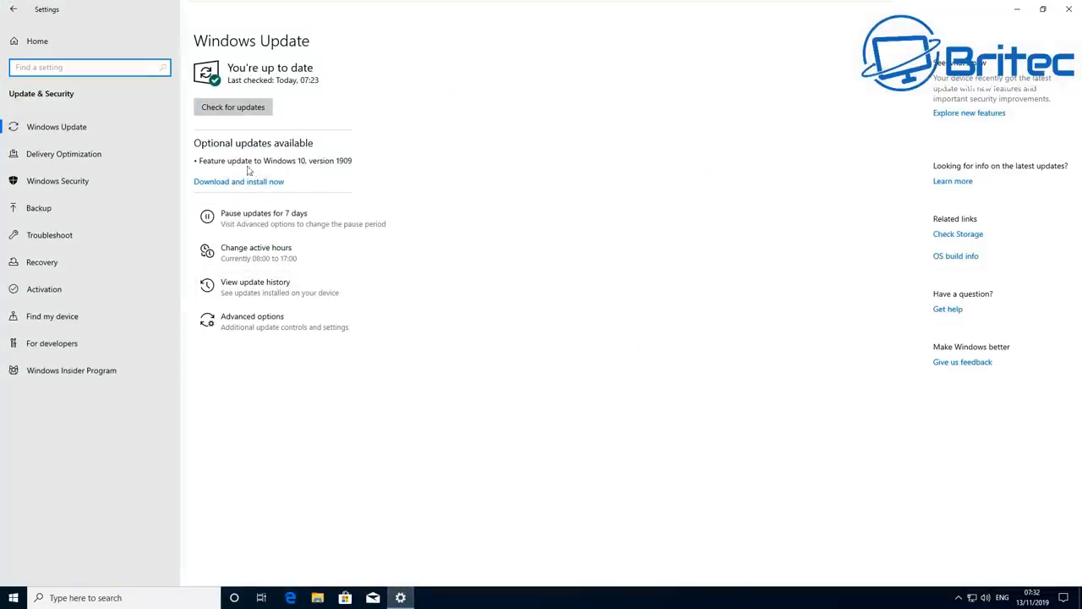
{"action": "mouse_move", "coordinate": [315, 174]}
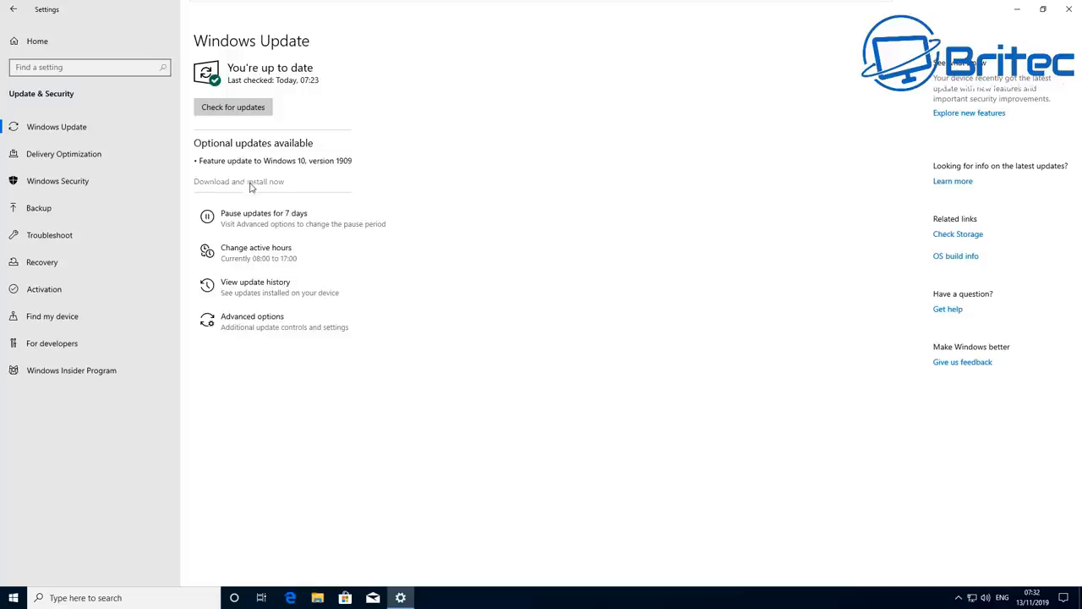
{"action": "left_click", "coordinate": [233, 107]}
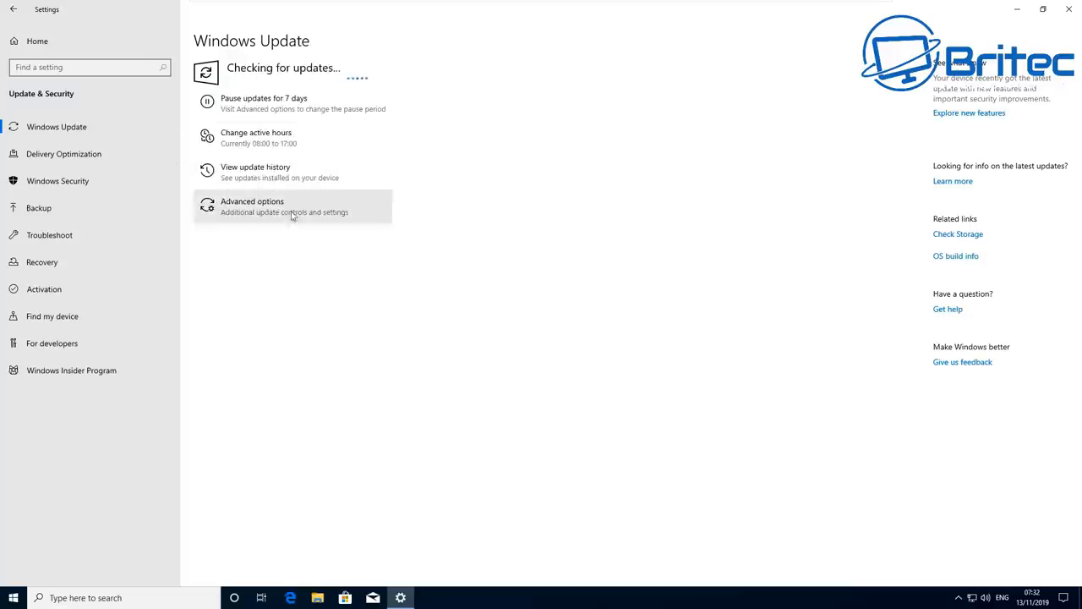
{"action": "mouse_move", "coordinate": [504, 250]}
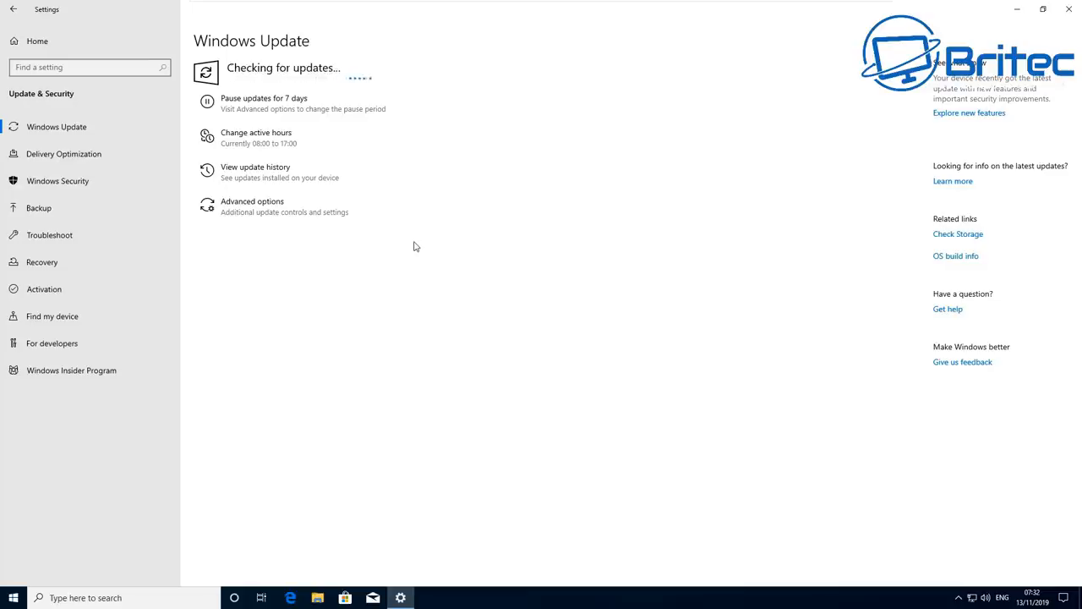
{"action": "mouse_move", "coordinate": [437, 247]}
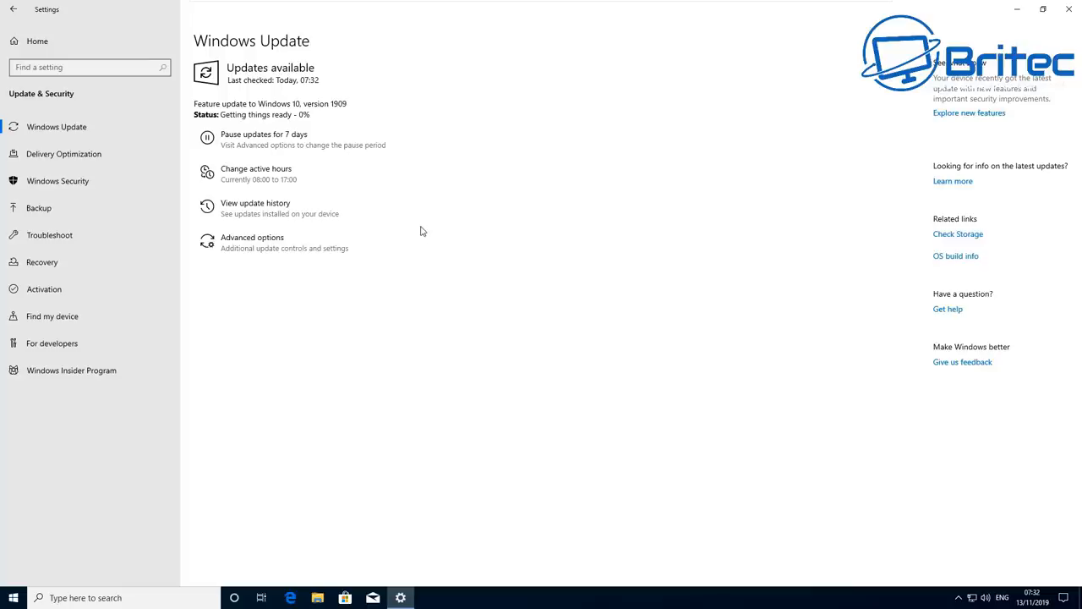
{"action": "mouse_move", "coordinate": [500, 234]}
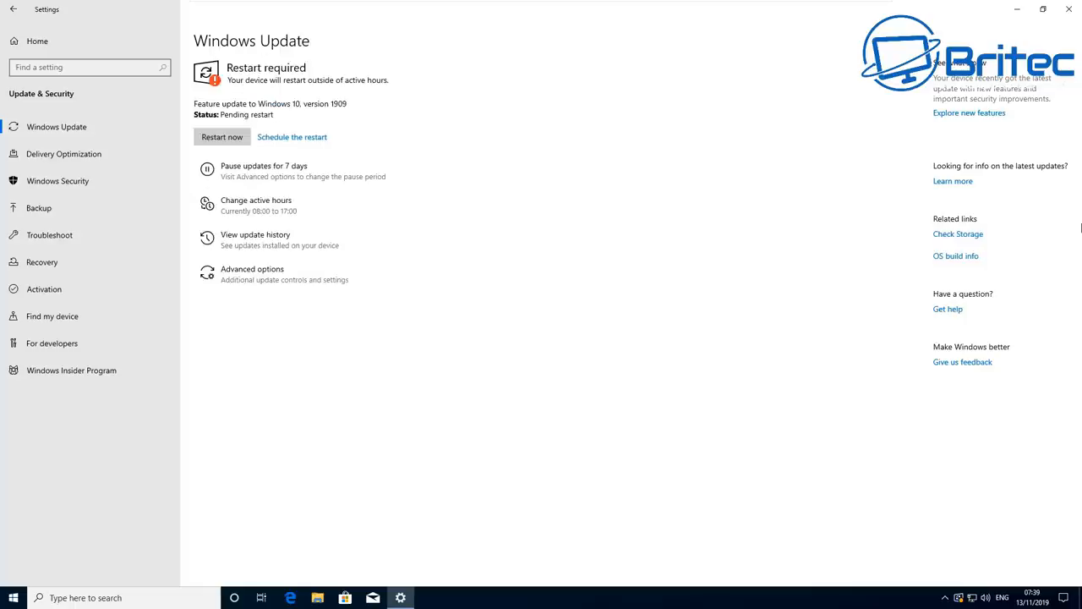
{"action": "mouse_move", "coordinate": [290, 137]}
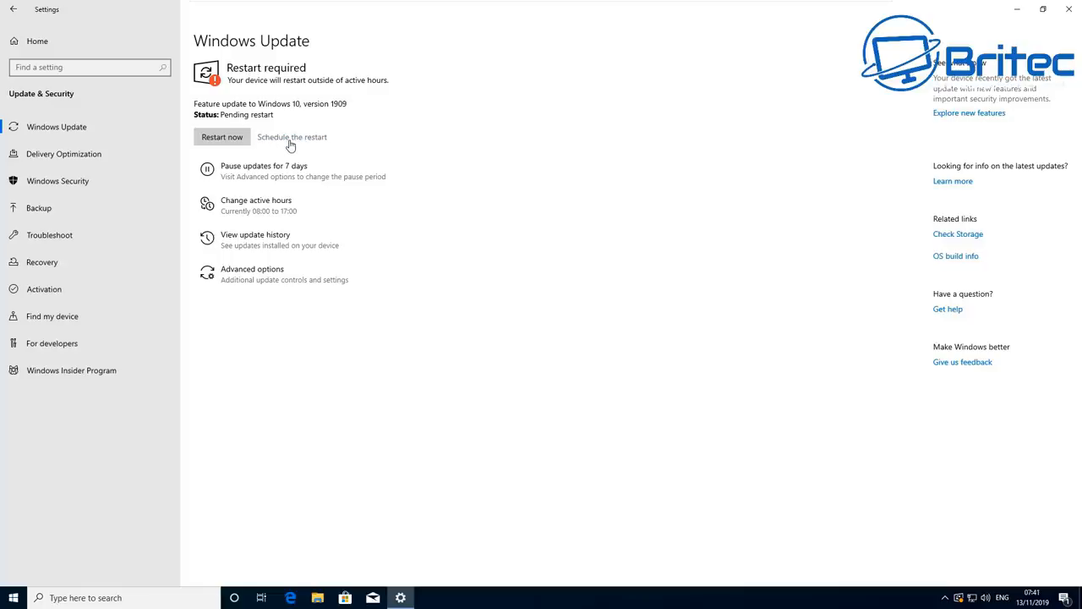
{"action": "mouse_move", "coordinate": [267, 144]}
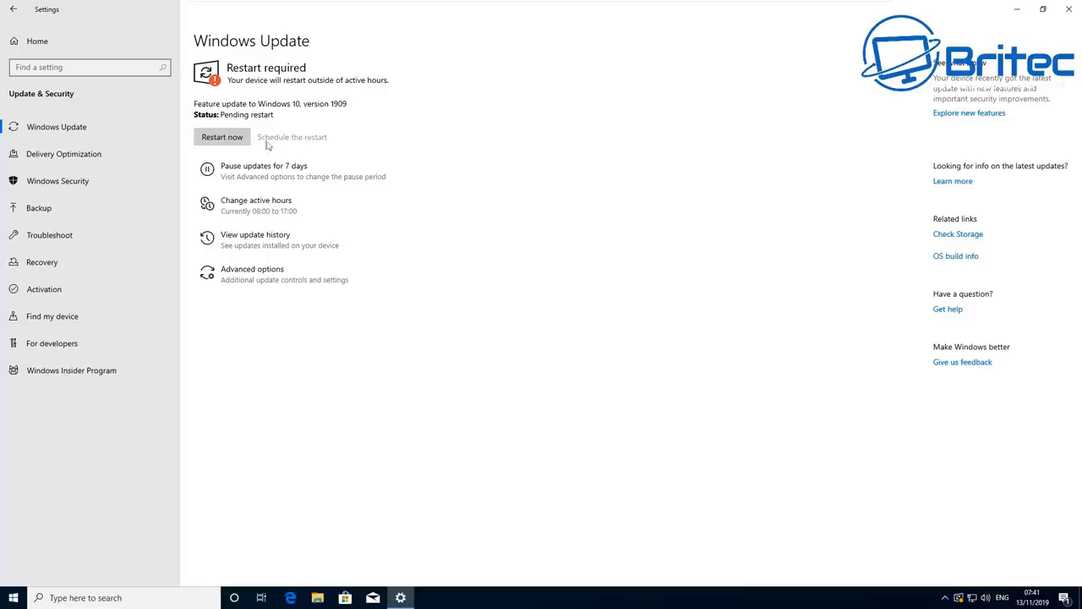
Step: Go to 'Schedule the restart' for the prepared version 1909 update
{"action": "left_click", "coordinate": [290, 137]}
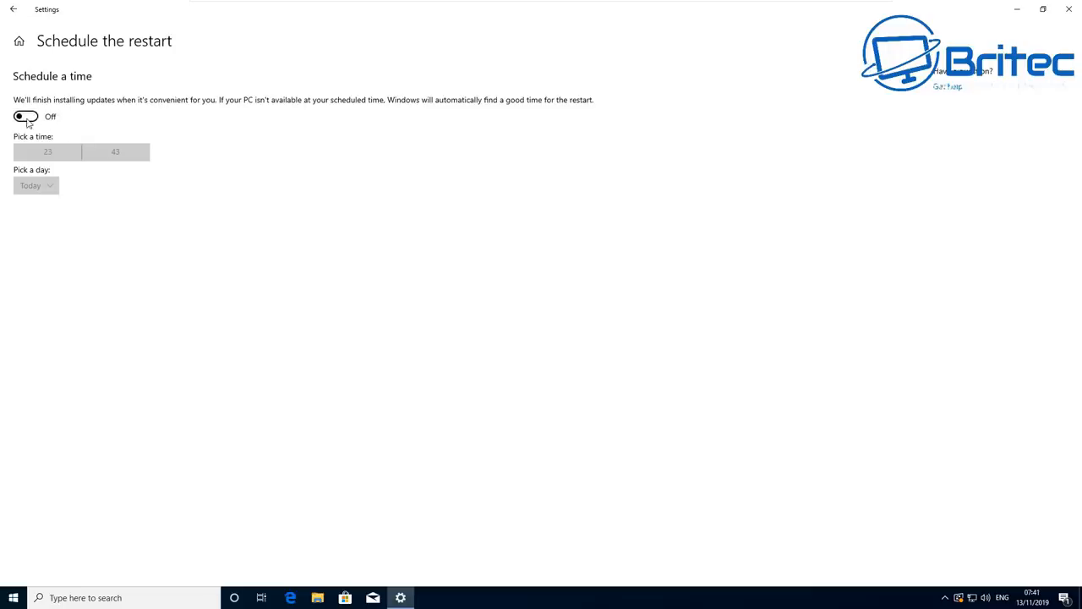
{"action": "left_click", "coordinate": [27, 115]}
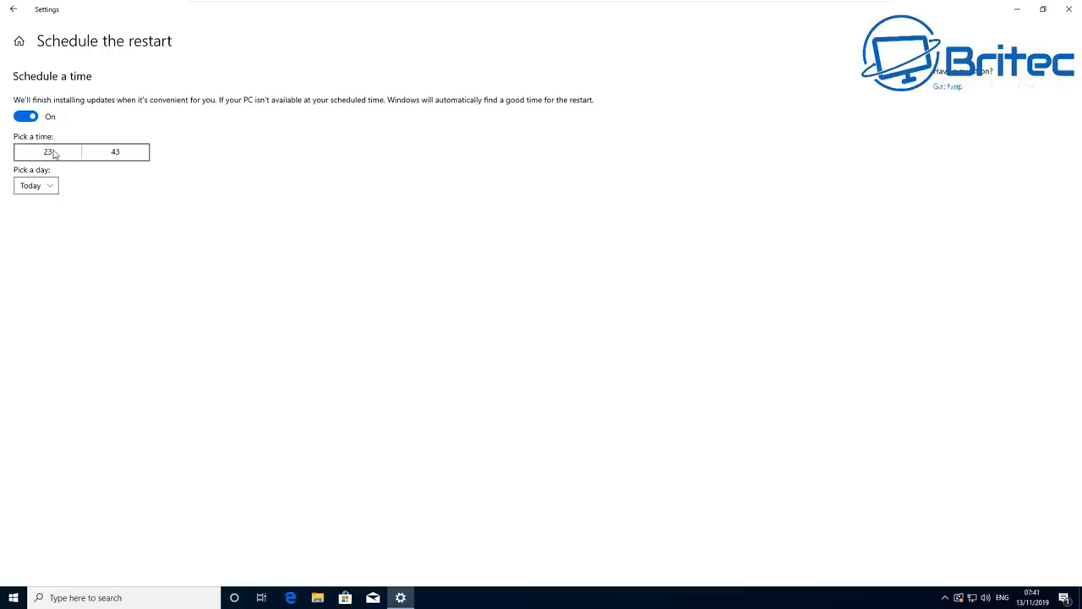
{"action": "left_click", "coordinate": [36, 185]}
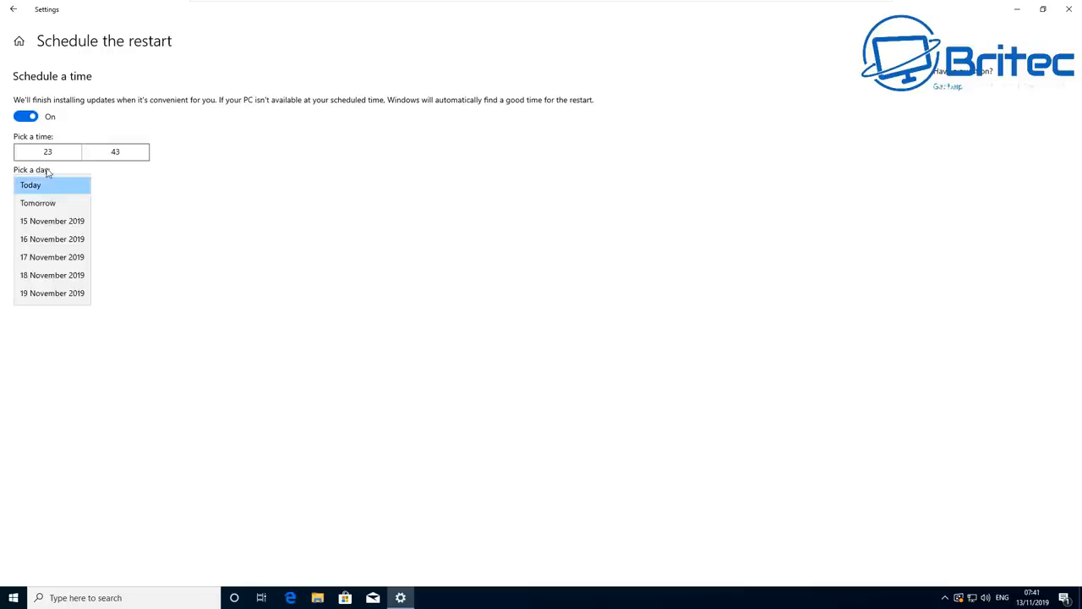
{"action": "left_click", "coordinate": [30, 185]}
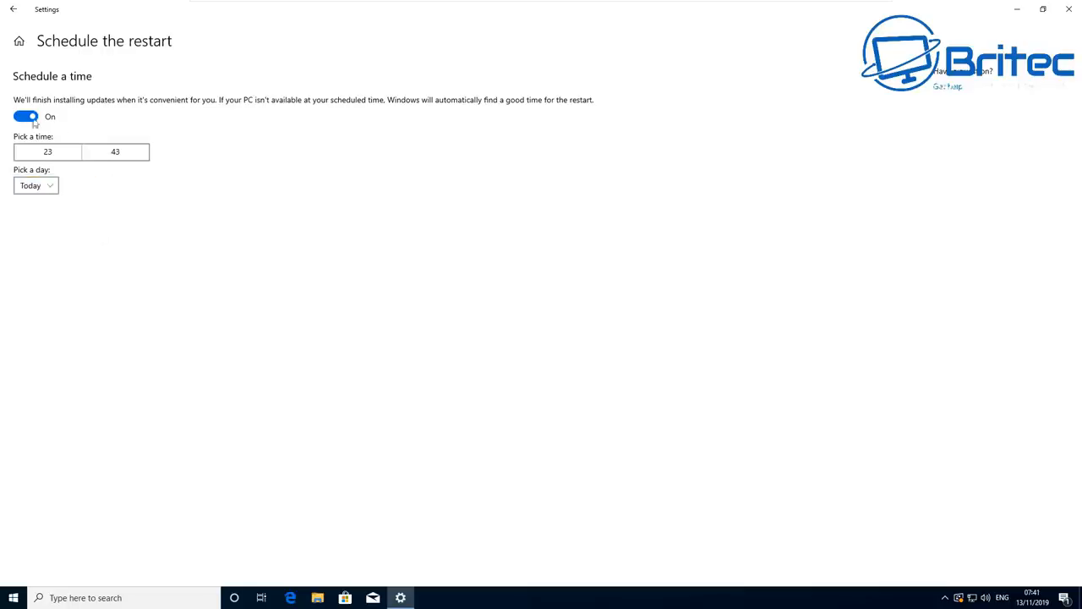
{"action": "left_click", "coordinate": [26, 115]}
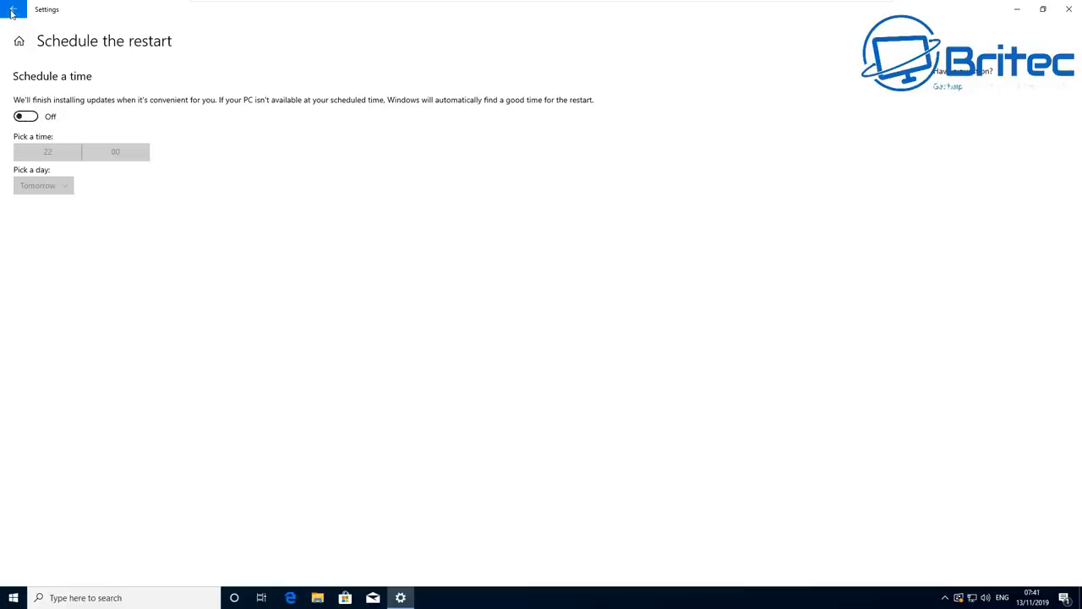
{"action": "left_click", "coordinate": [14, 10]}
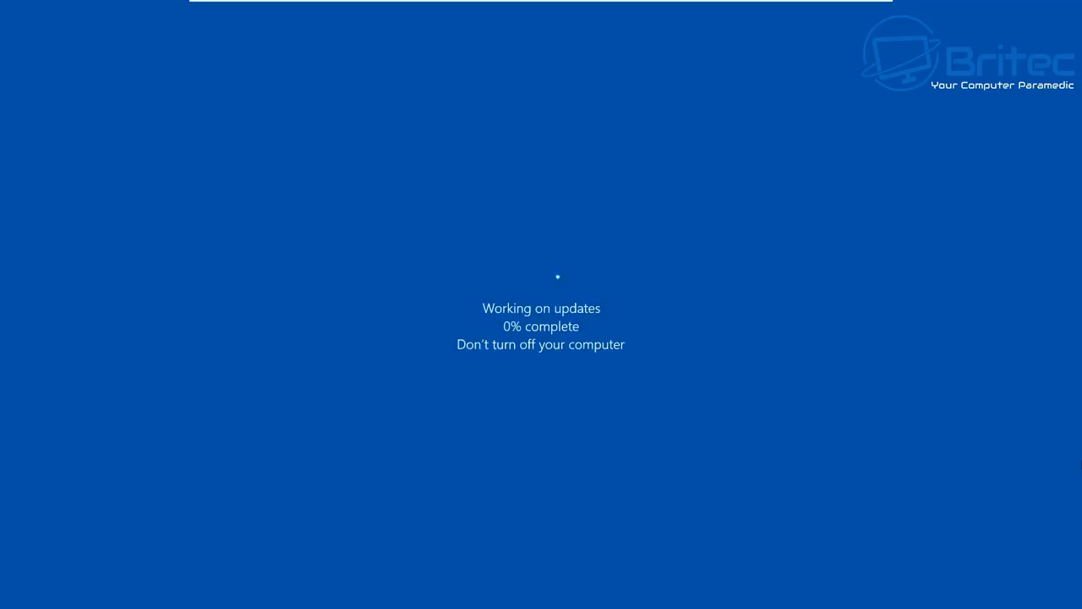
{"action": "mouse_move", "coordinate": [815, 476]}
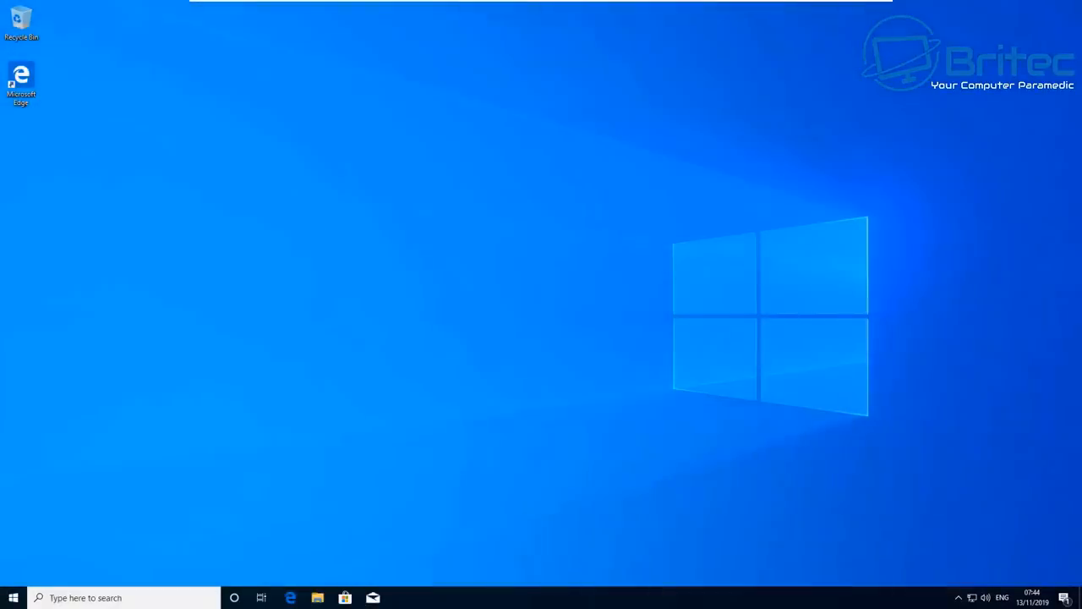
{"action": "mouse_move", "coordinate": [171, 525]}
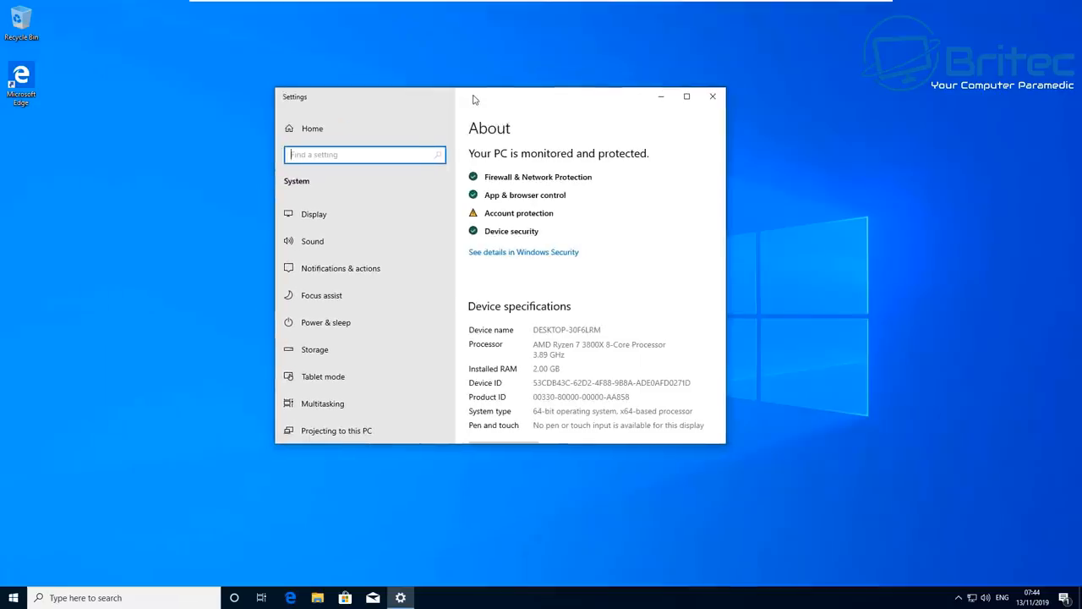
{"action": "scroll", "scroll_direction": "down", "scroll_amount": 3}
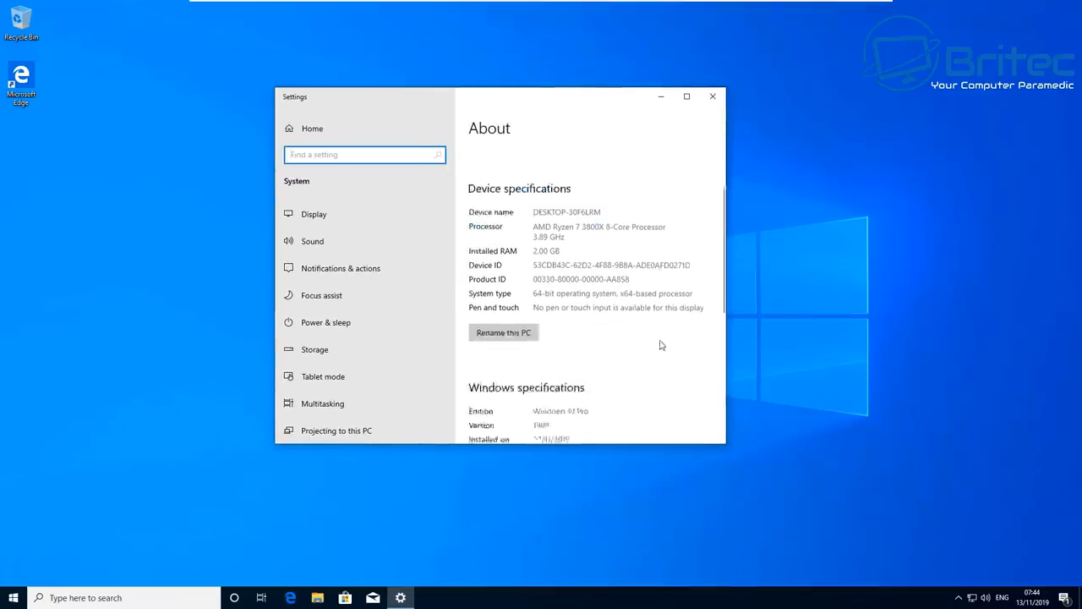
{"action": "scroll", "scroll_direction": "down", "scroll_amount": 3}
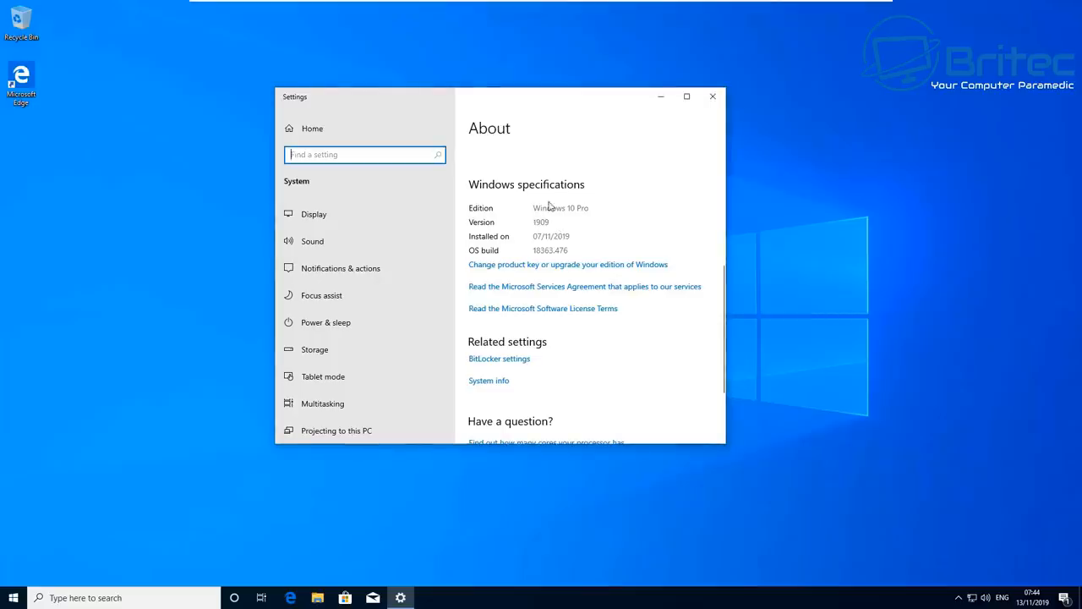
{"action": "mouse_move", "coordinate": [708, 122]}
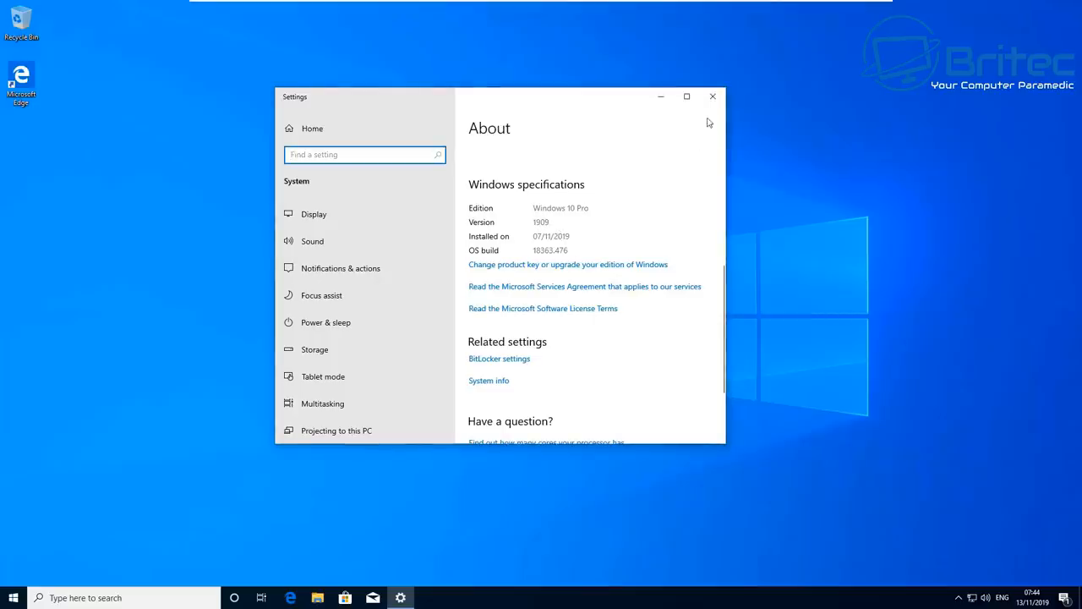
{"action": "left_click", "coordinate": [714, 95]}
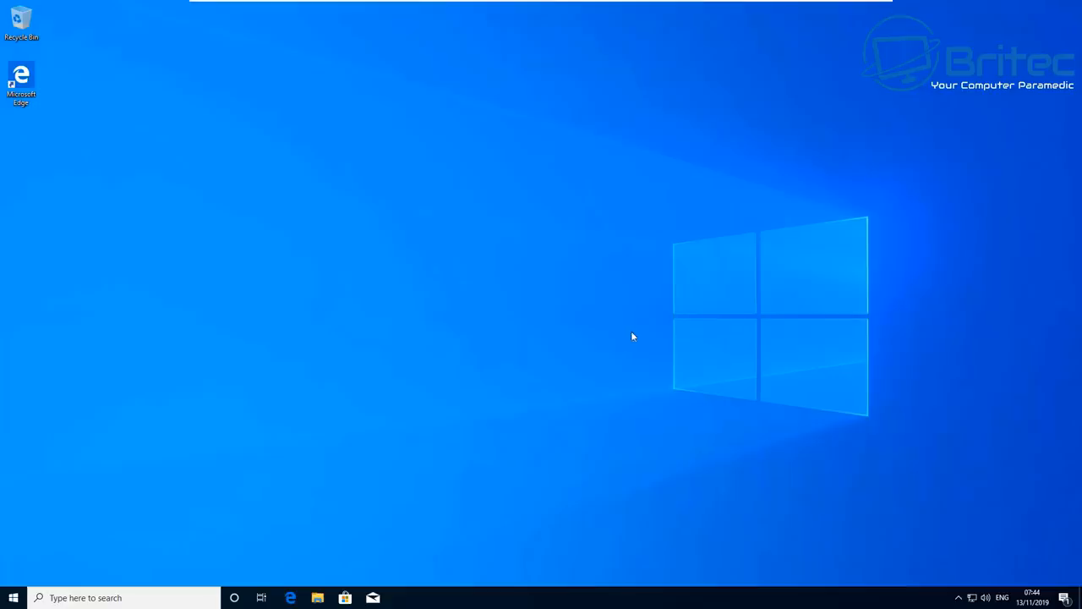
{"action": "mouse_move", "coordinate": [622, 338]}
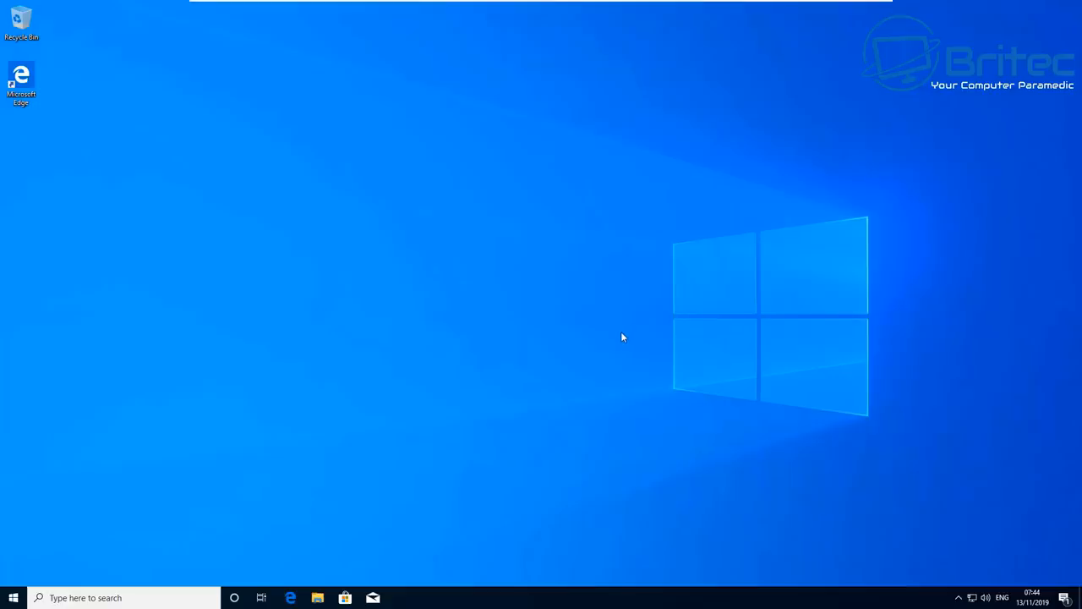
{"action": "mouse_move", "coordinate": [683, 365]}
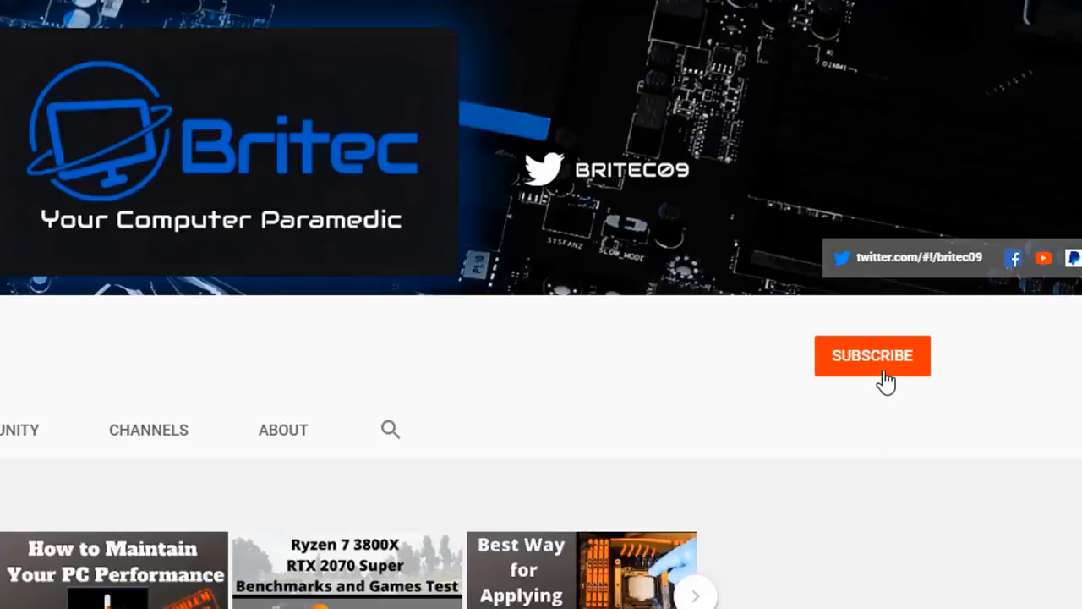
Step: Subscribe to Britec09 and set the notification bell to All
{"action": "left_click", "coordinate": [872, 355]}
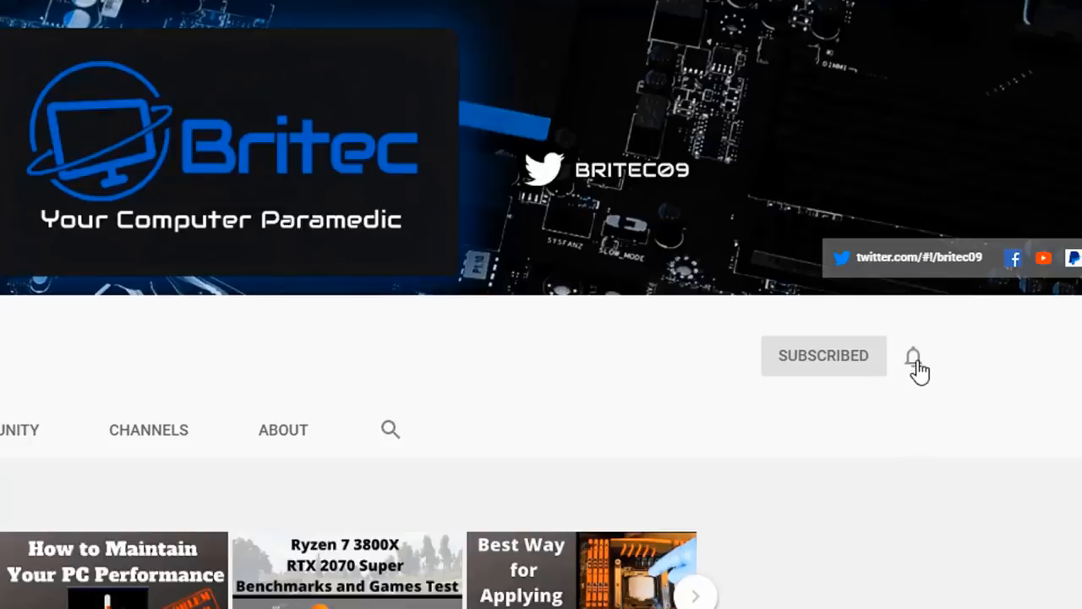
{"action": "left_click", "coordinate": [914, 355]}
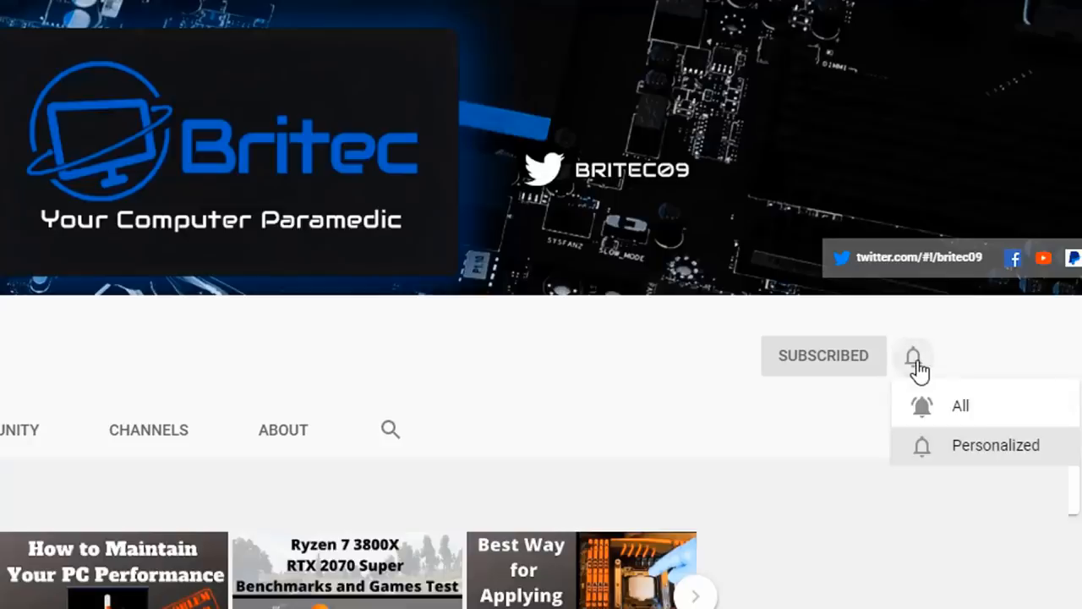
{"action": "mouse_move", "coordinate": [940, 411]}
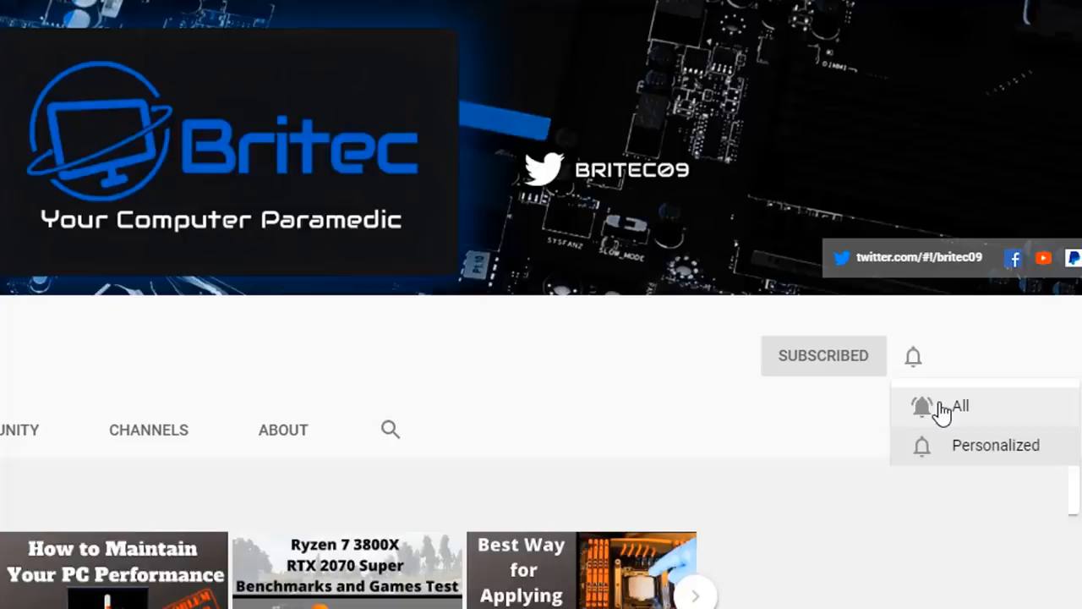
{"action": "left_click", "coordinate": [960, 406]}
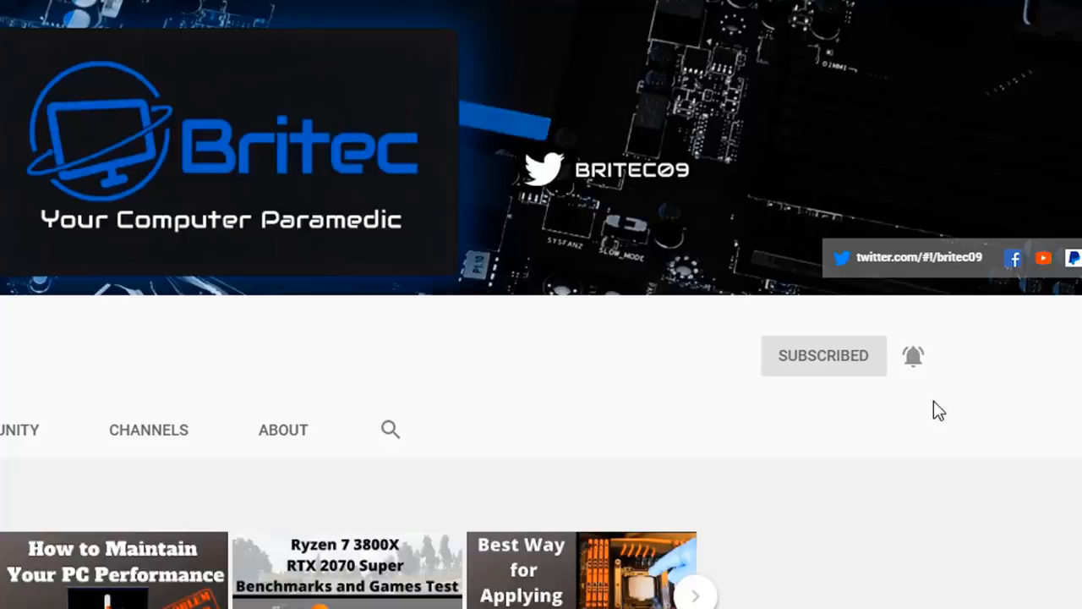